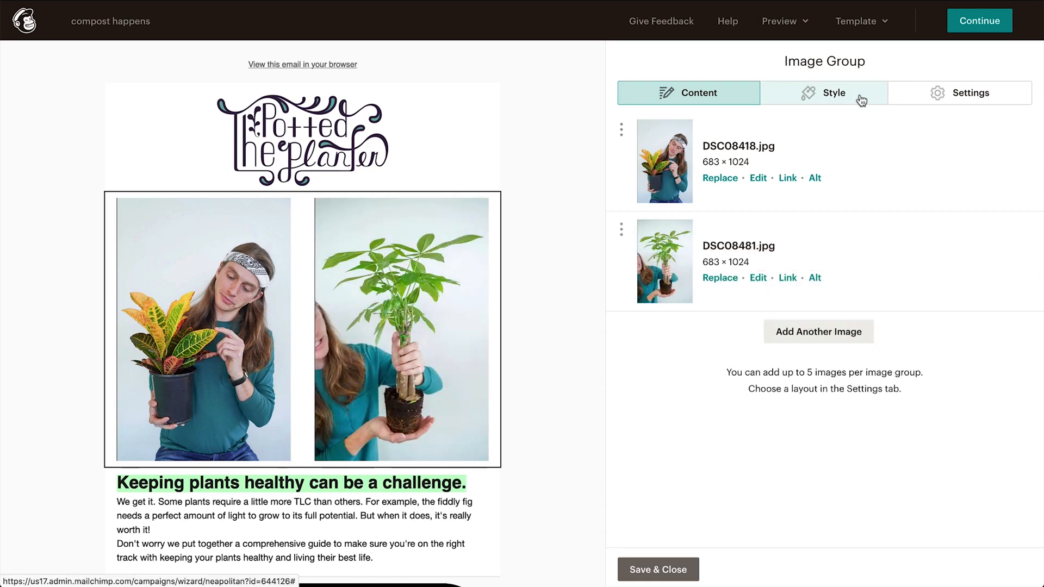
# Step: Style the image group photos with a solid #00a9a7 teal border, then choose the next image's border style
pyautogui.click(822, 92)
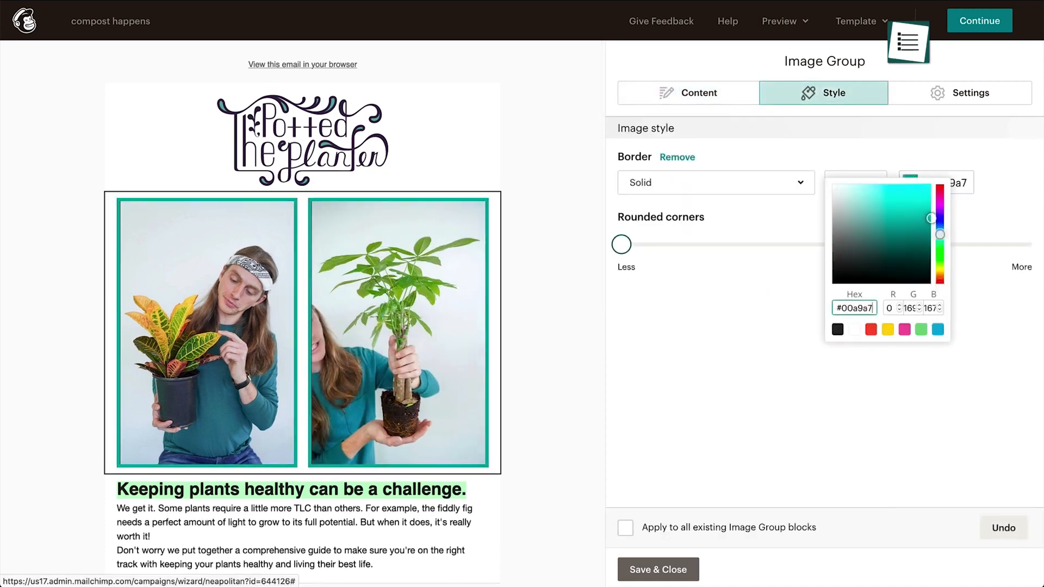
pyautogui.click(958, 92)
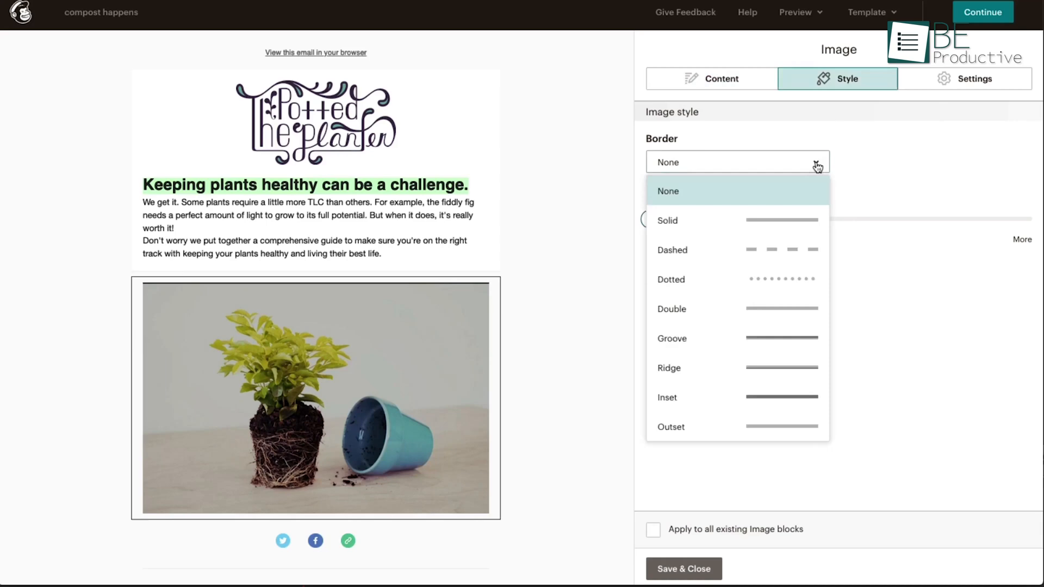
pyautogui.click(667, 220)
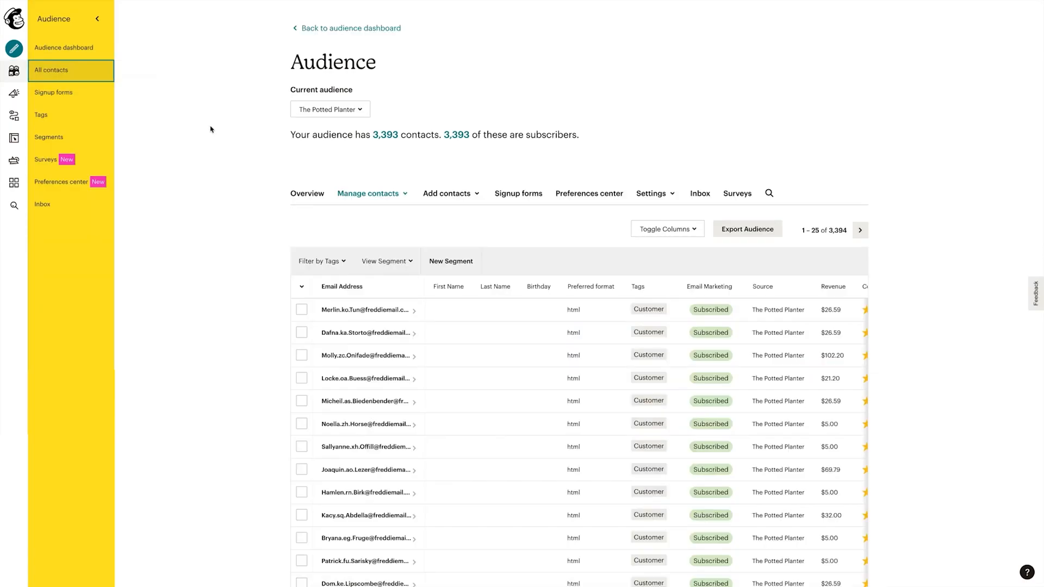
# Step: Scroll through All contacts, Reports, integrations and the Premium/Standard/Essentials/Free plan comparison
pyautogui.scroll(-3)
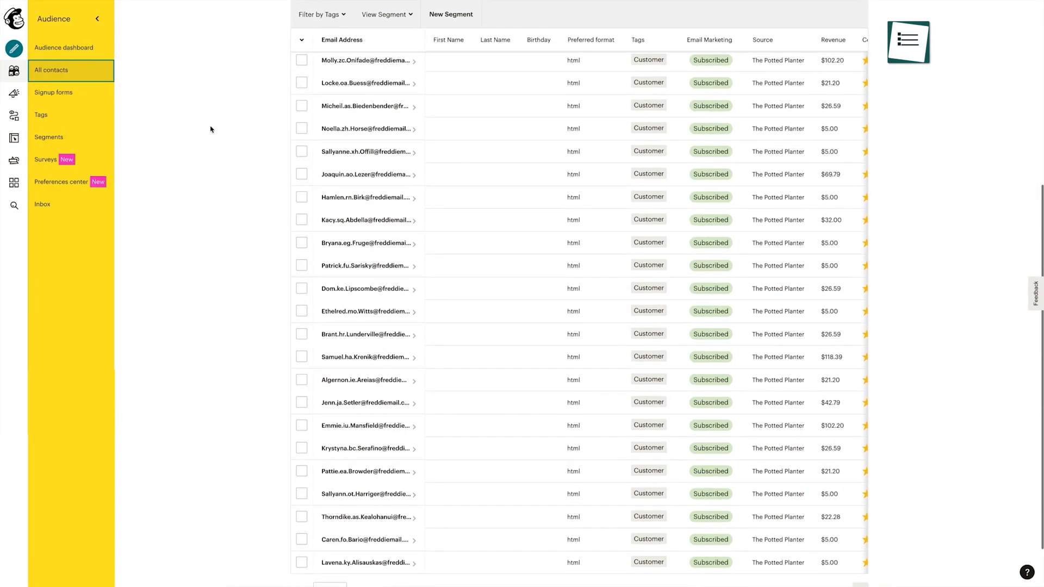
pyautogui.scroll(-3)
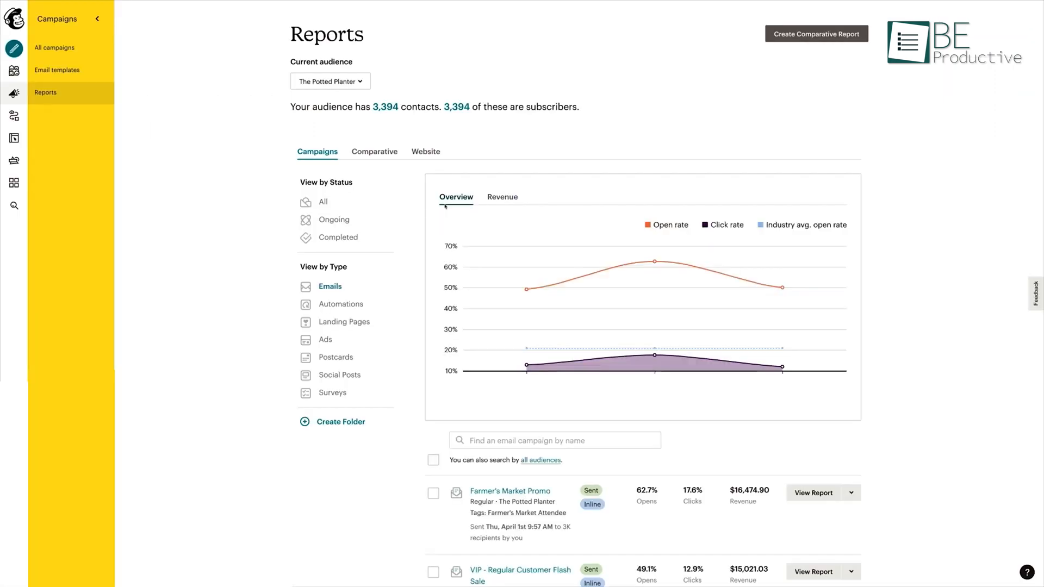
pyautogui.scroll(-3)
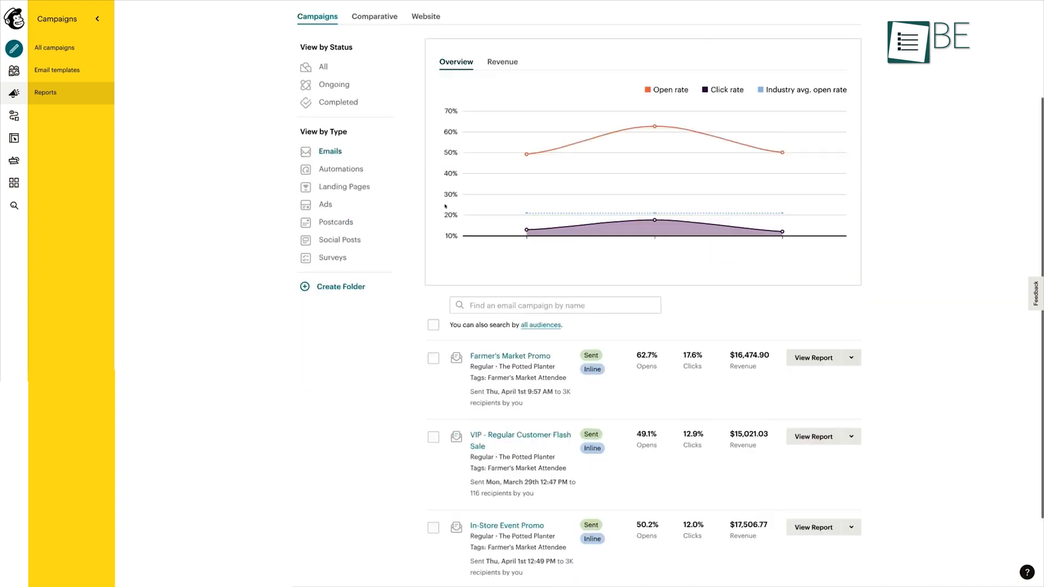
pyautogui.scroll(-3)
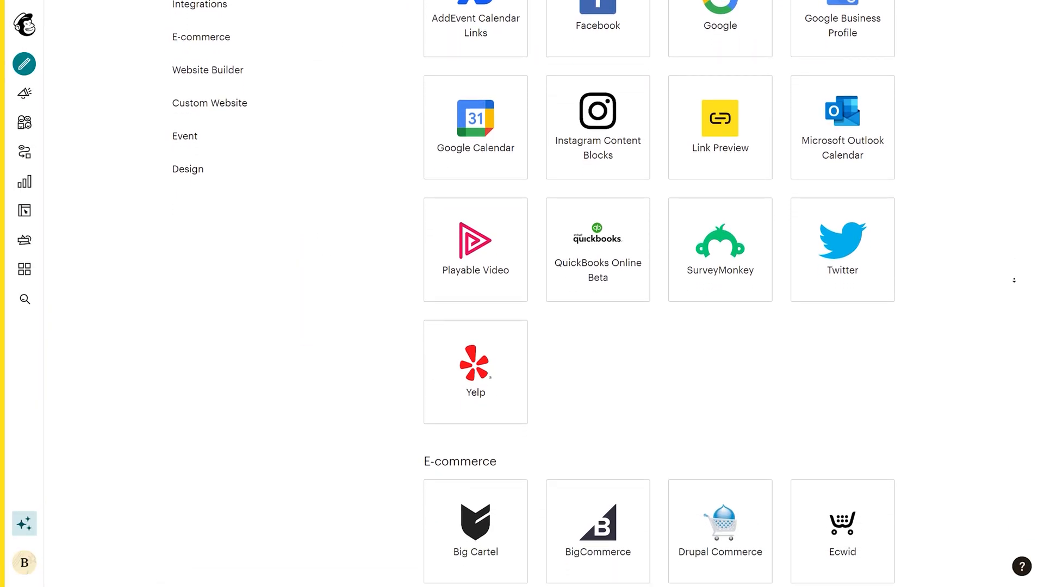
pyautogui.scroll(-3)
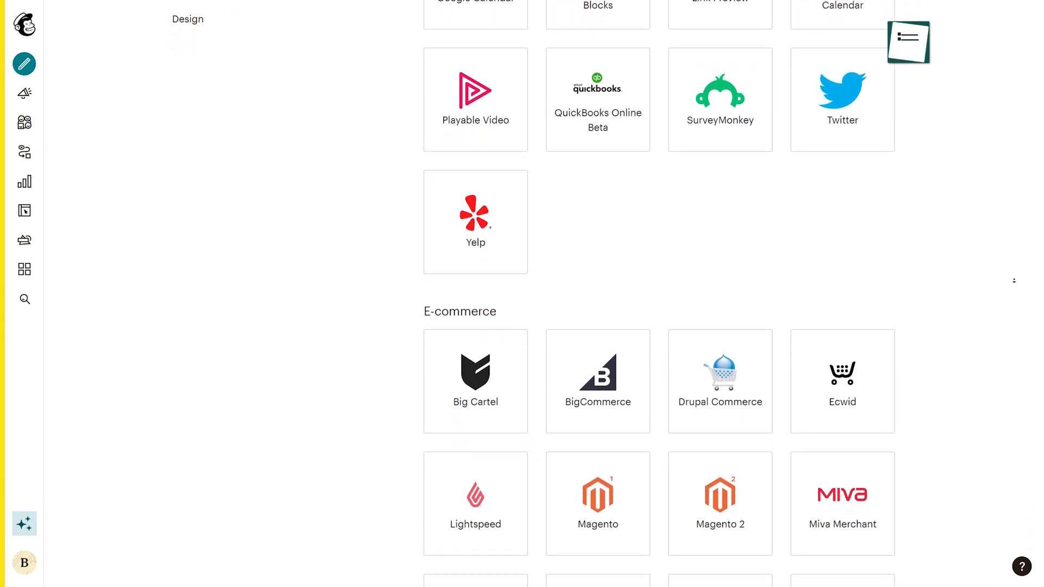
pyautogui.scroll(-3)
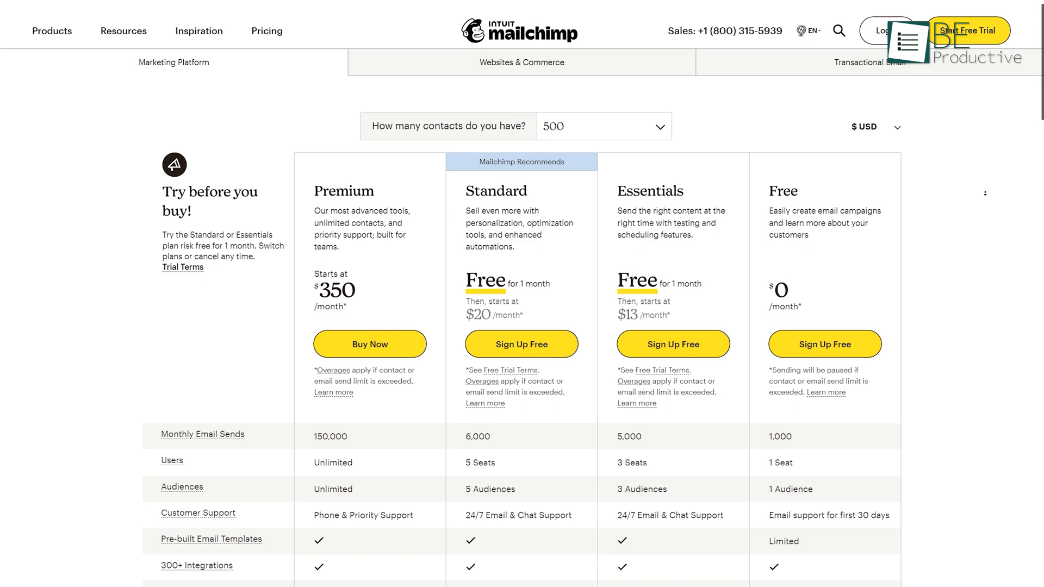
pyautogui.scroll(-3)
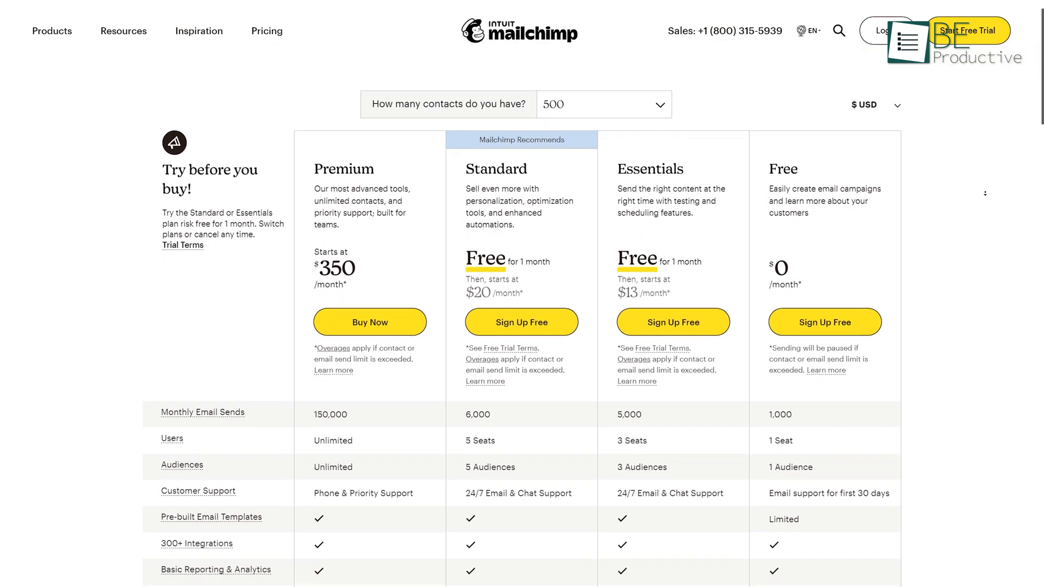
pyautogui.scroll(-3)
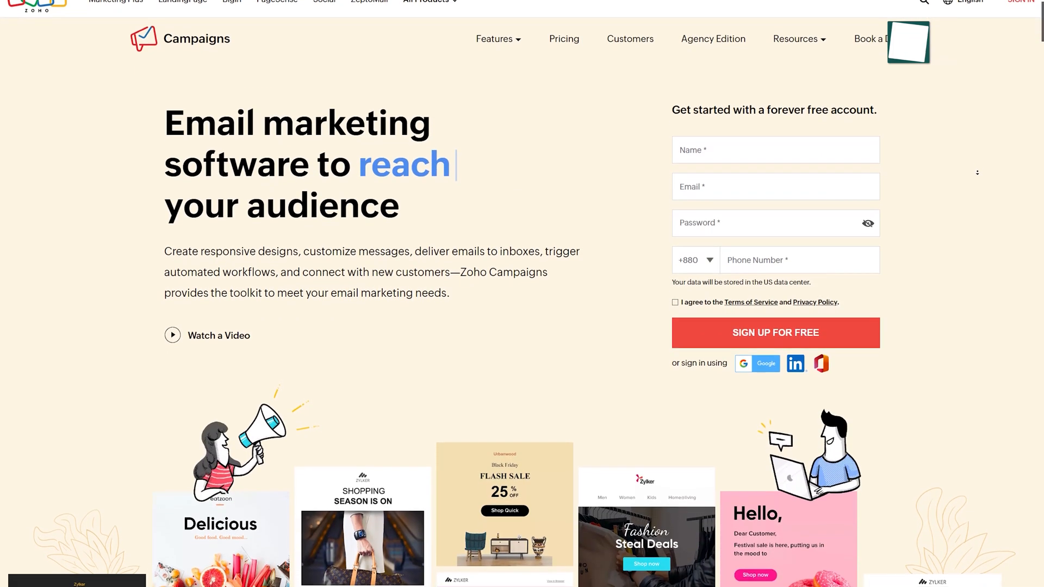
# Step: Scroll the Zoho Campaigns homepage past the sign-up form to the template showcase
pyautogui.scroll(-3)
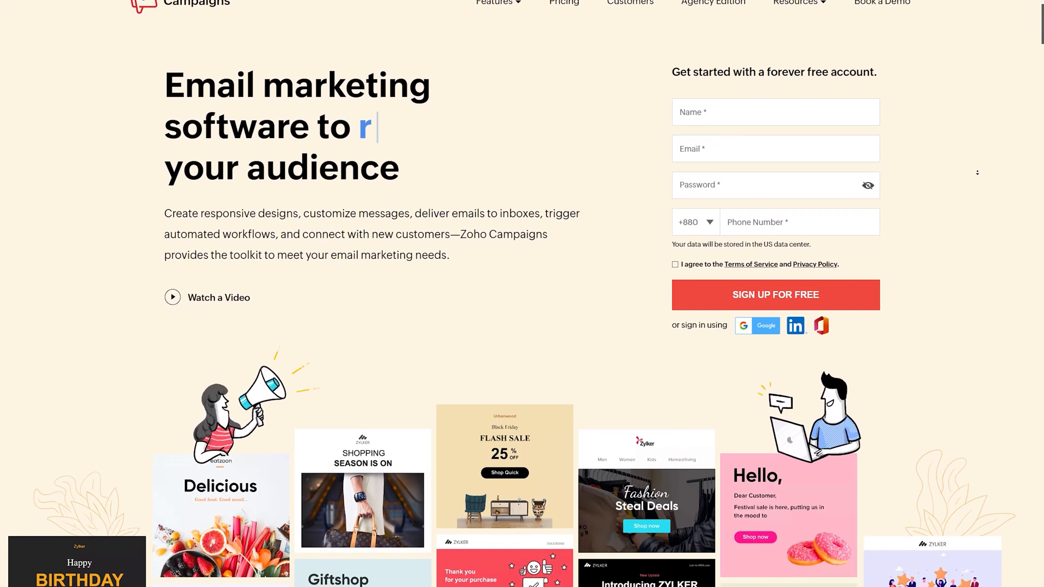
pyautogui.scroll(-3)
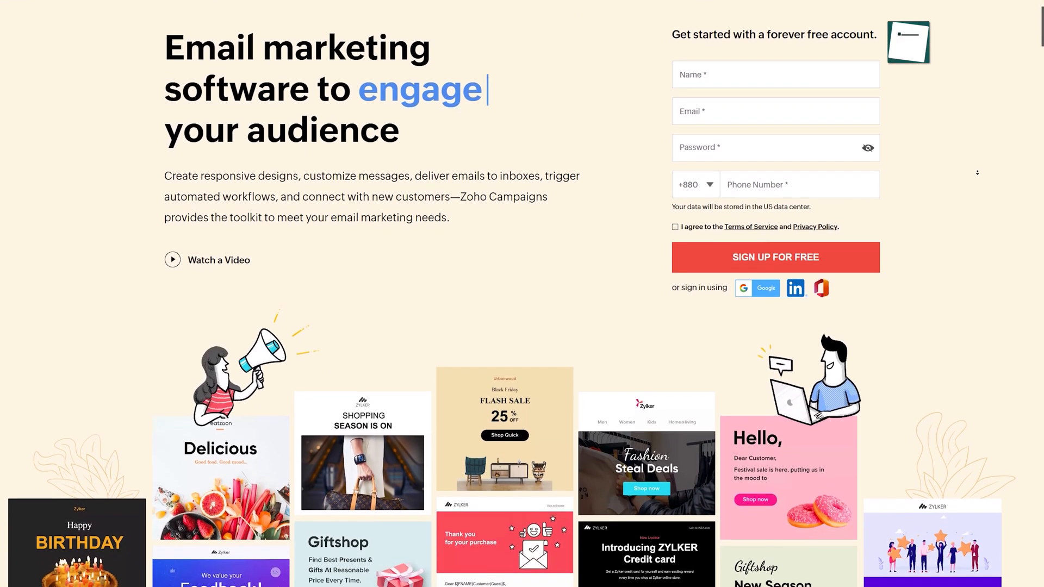
pyautogui.scroll(-3)
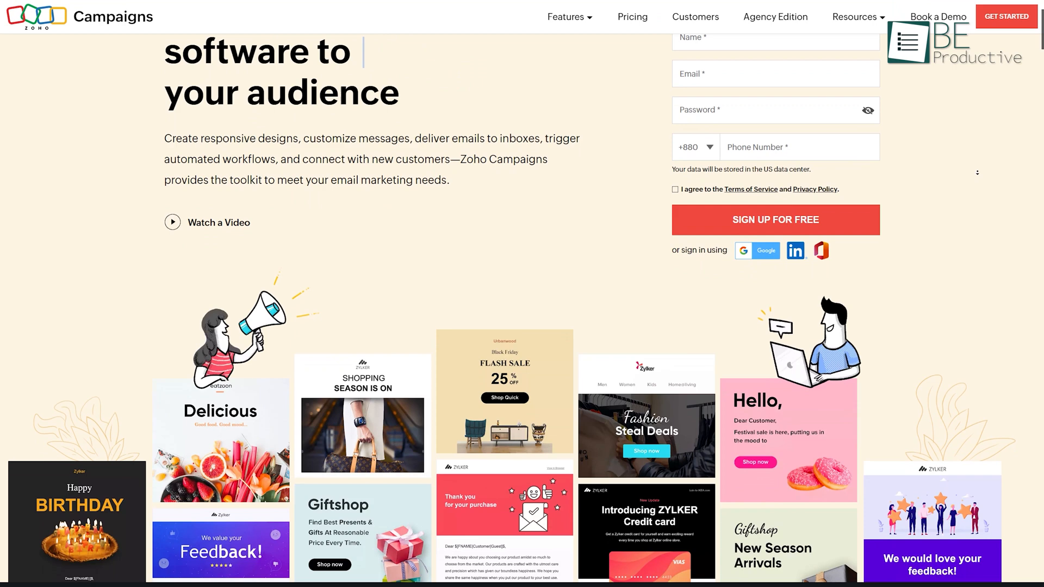
pyautogui.scroll(-3)
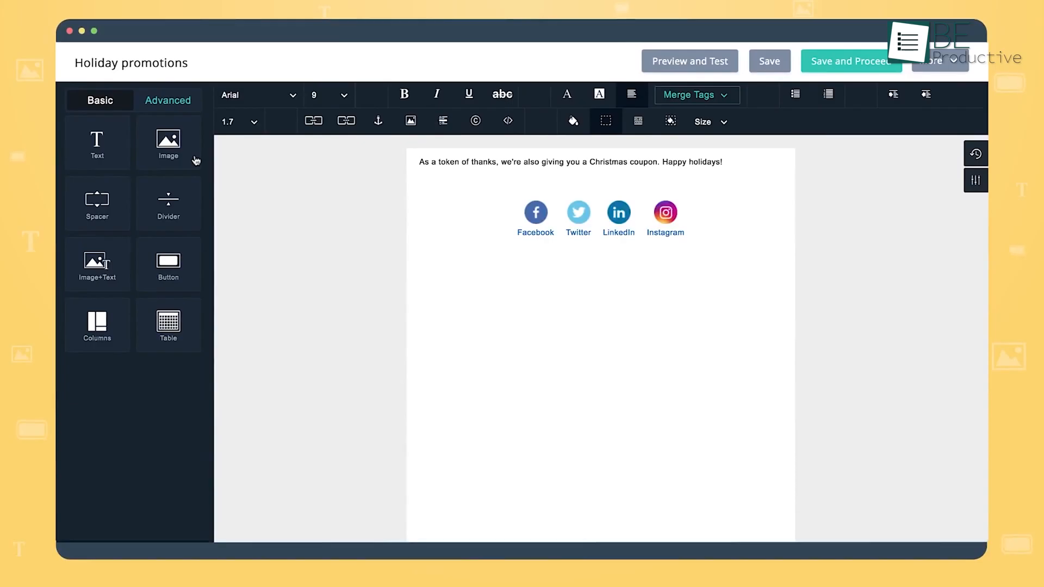
# Step: Insert a Facebook, Twitter and LinkedIn share block below the emoji rating row
pyautogui.click(168, 141)
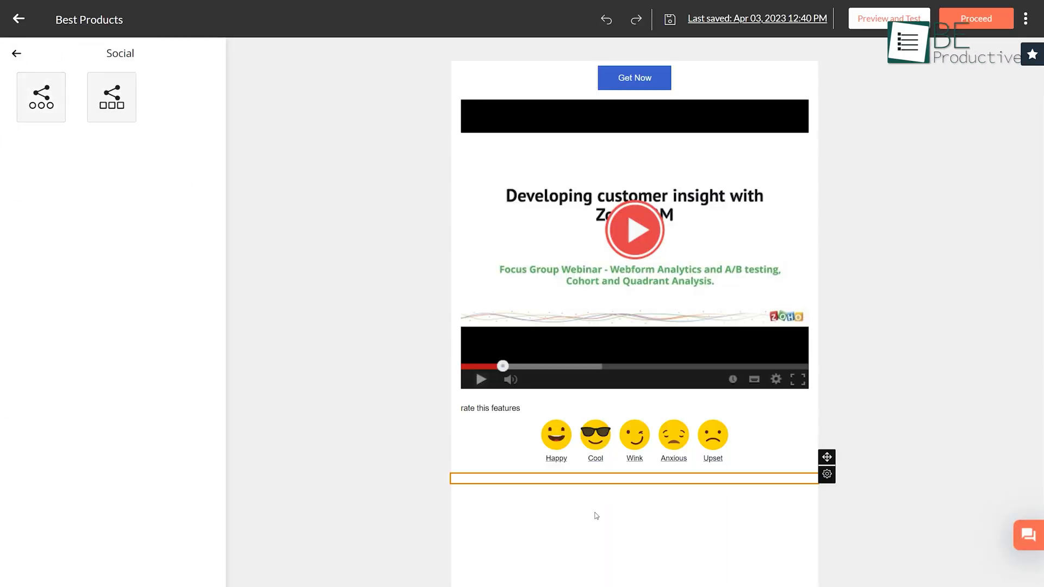
pyautogui.click(41, 97)
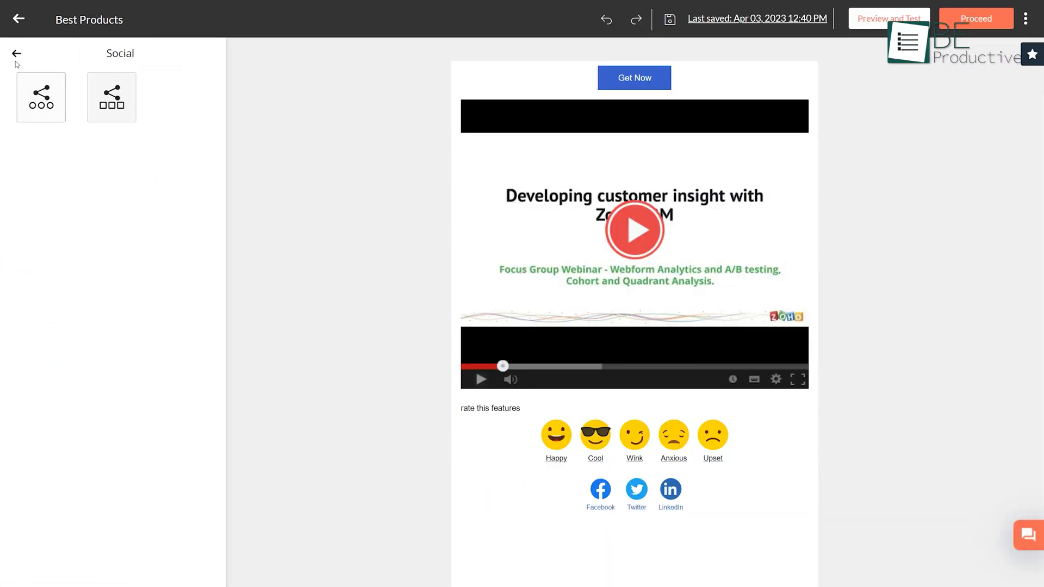
pyautogui.click(15, 53)
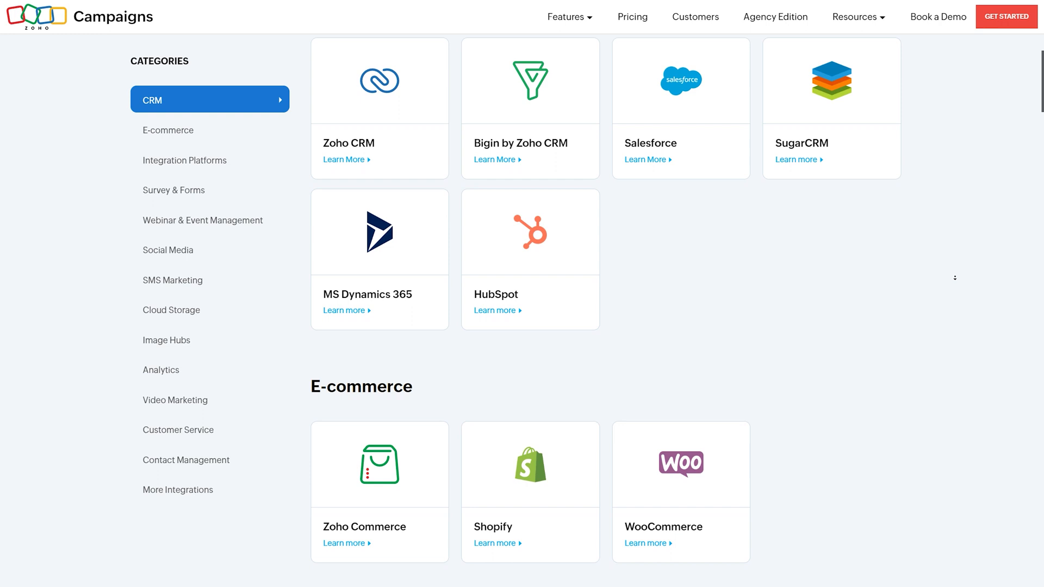
# Step: Scroll the Zoho Campaigns integrations page through the CRM and E-commerce categories
pyautogui.scroll(-3)
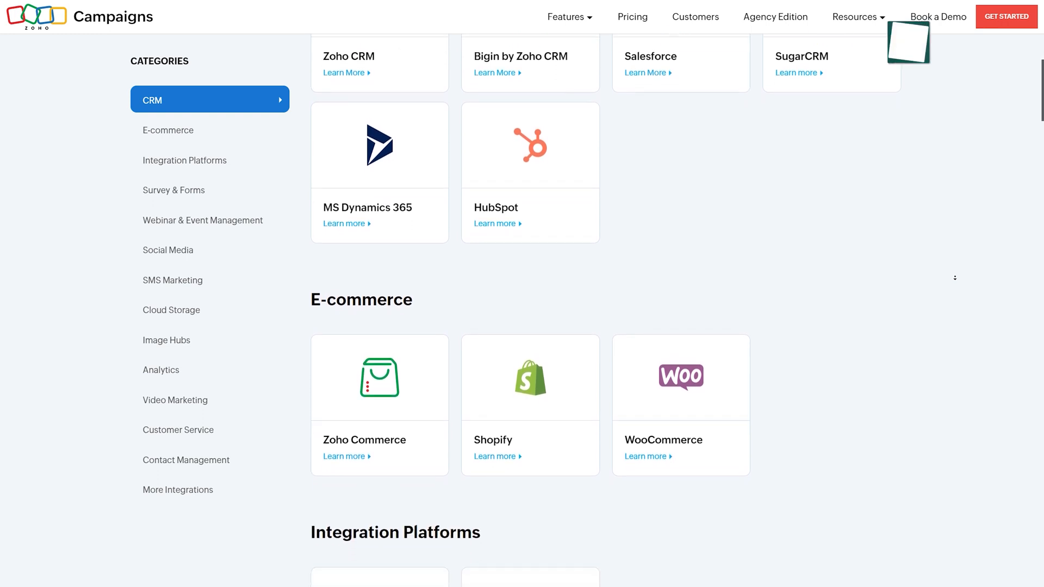
pyautogui.scroll(-3)
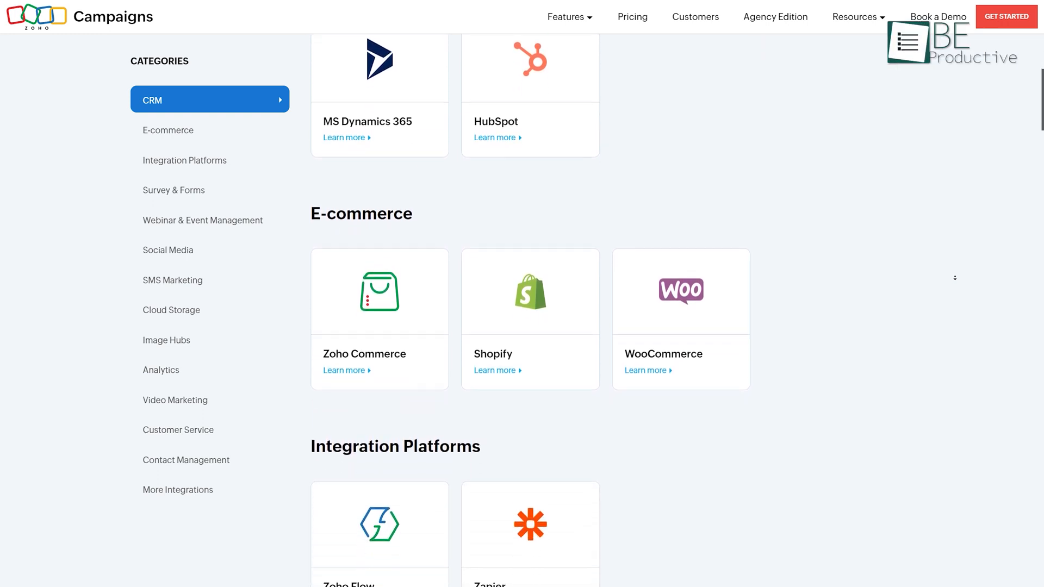
pyautogui.scroll(-3)
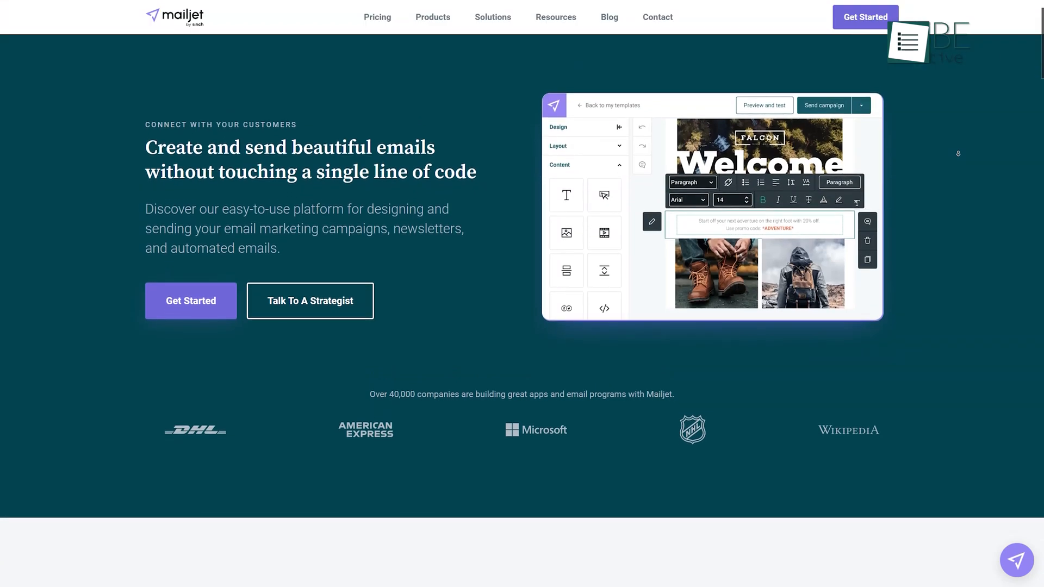
# Step: Format 'It's time to plan your next trip!' as Heading 1 and open the Heading 1 text style
pyautogui.scroll(-3)
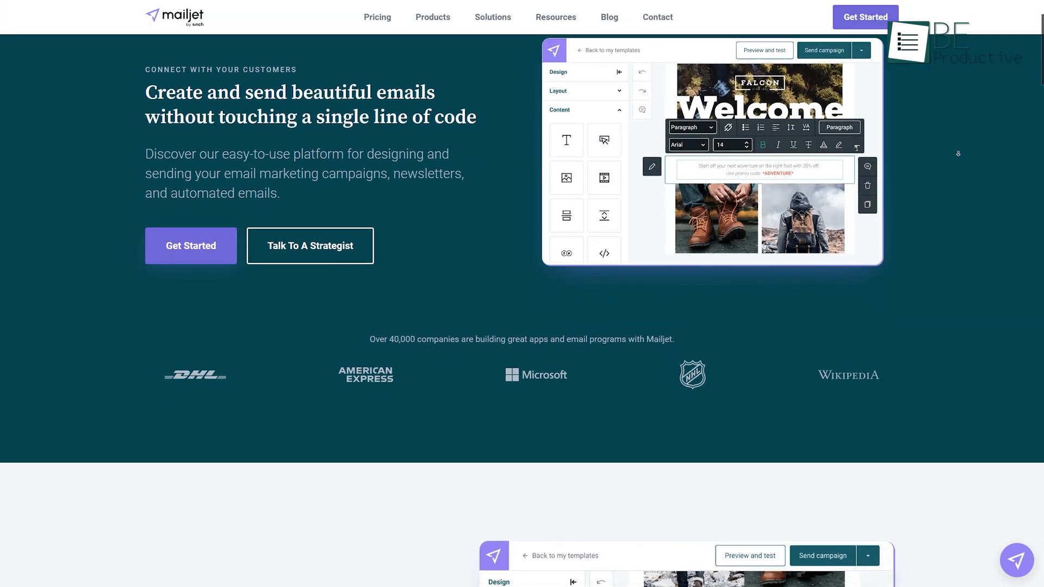
pyautogui.scroll(-3)
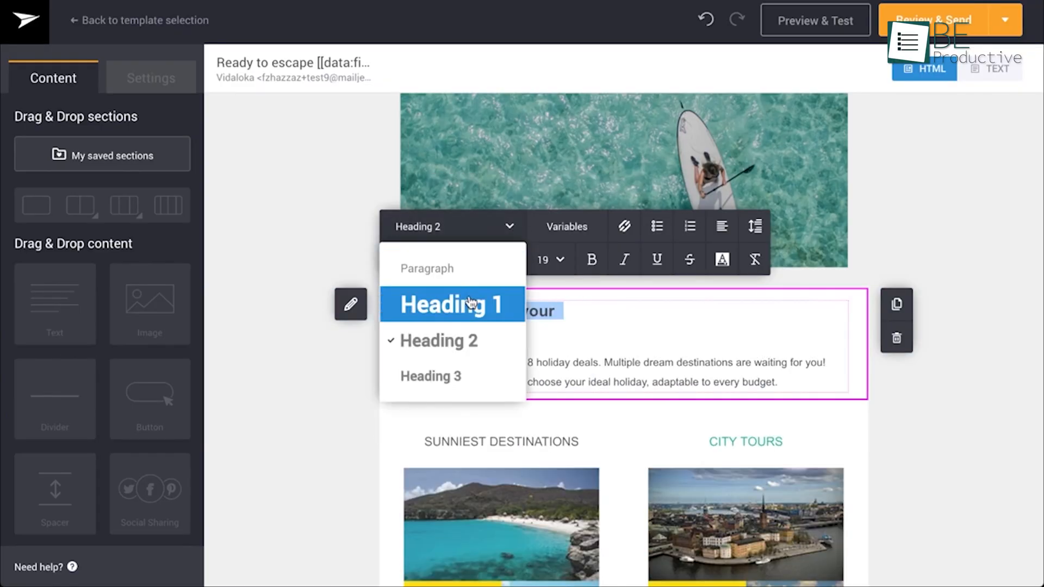
pyautogui.click(150, 78)
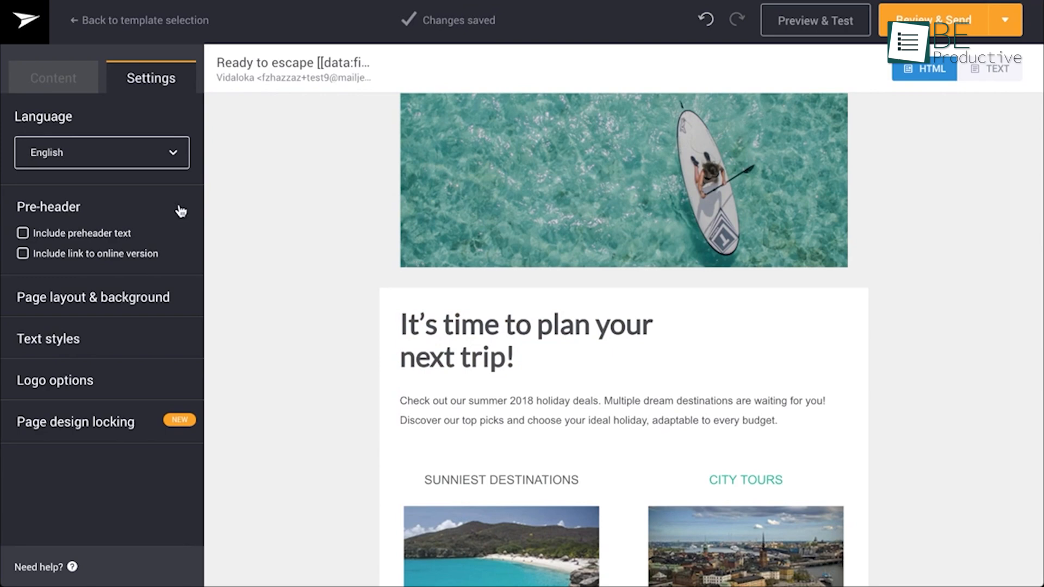
pyautogui.click(48, 338)
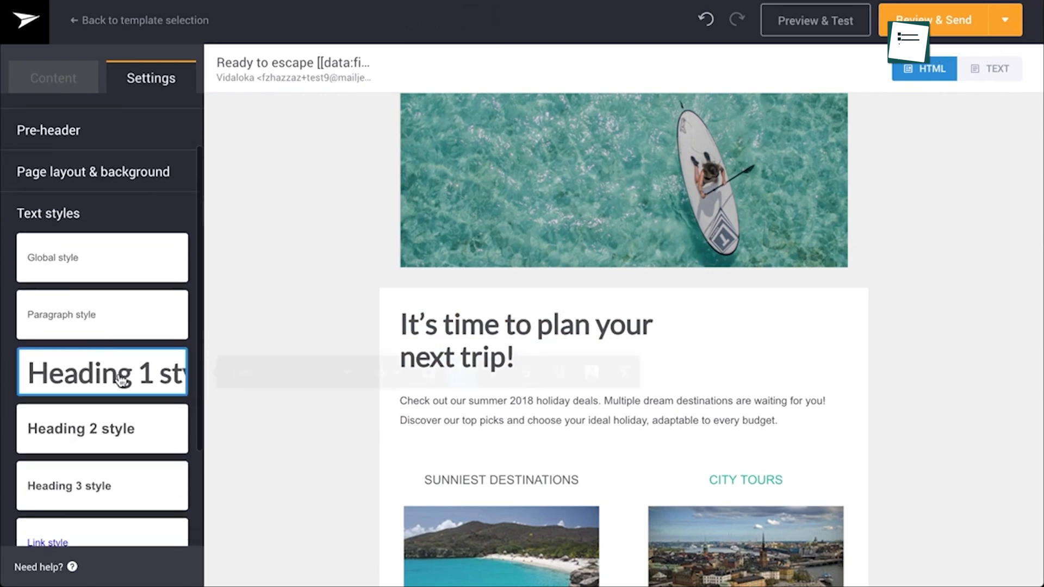
pyautogui.click(101, 371)
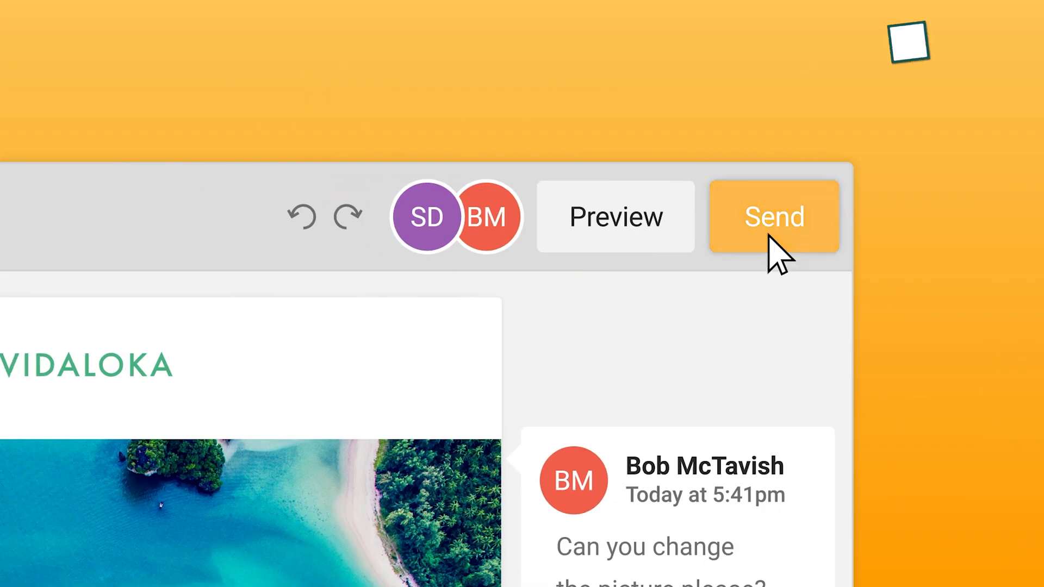
pyautogui.click(774, 216)
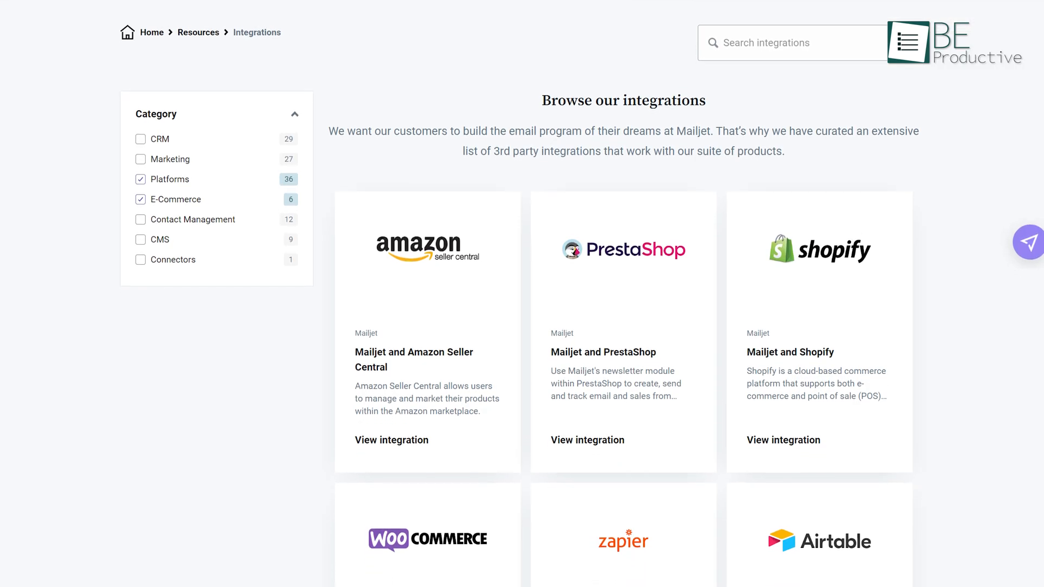
# Step: Scroll the Mailjet integration results filtered to Platforms and E-Commerce
pyautogui.scroll(-3)
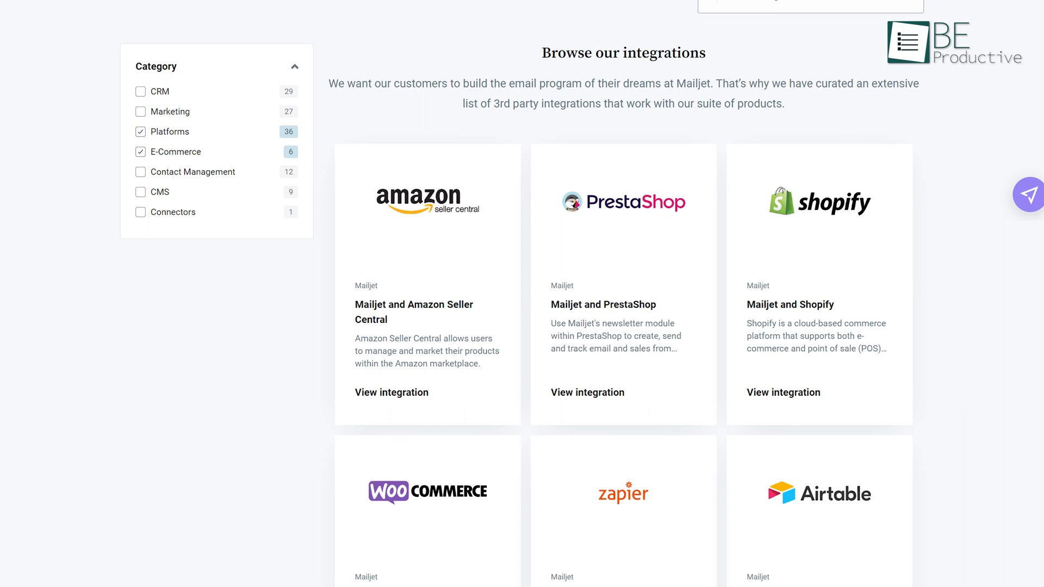
pyautogui.scroll(-3)
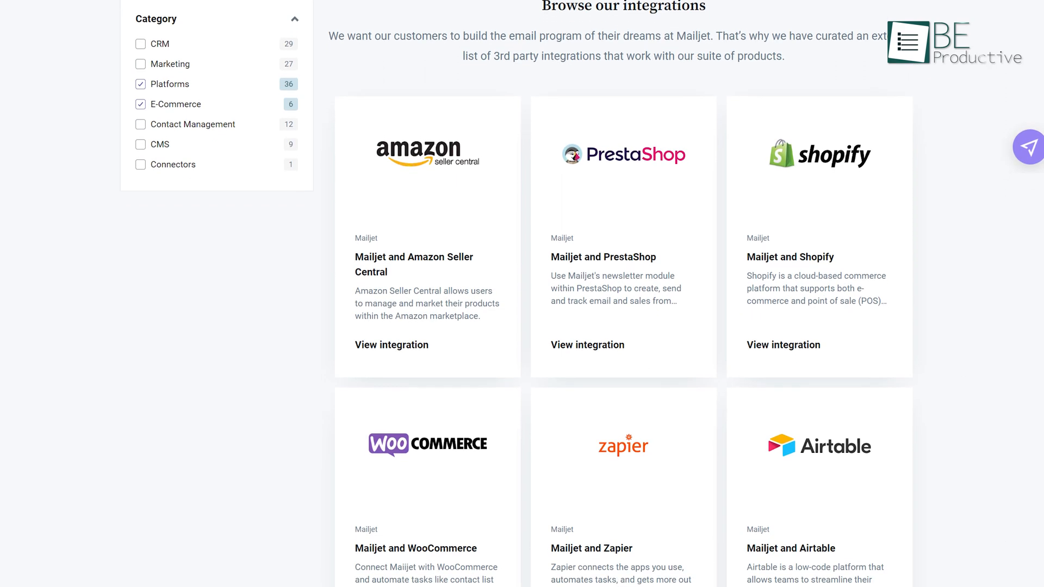
pyautogui.scroll(-3)
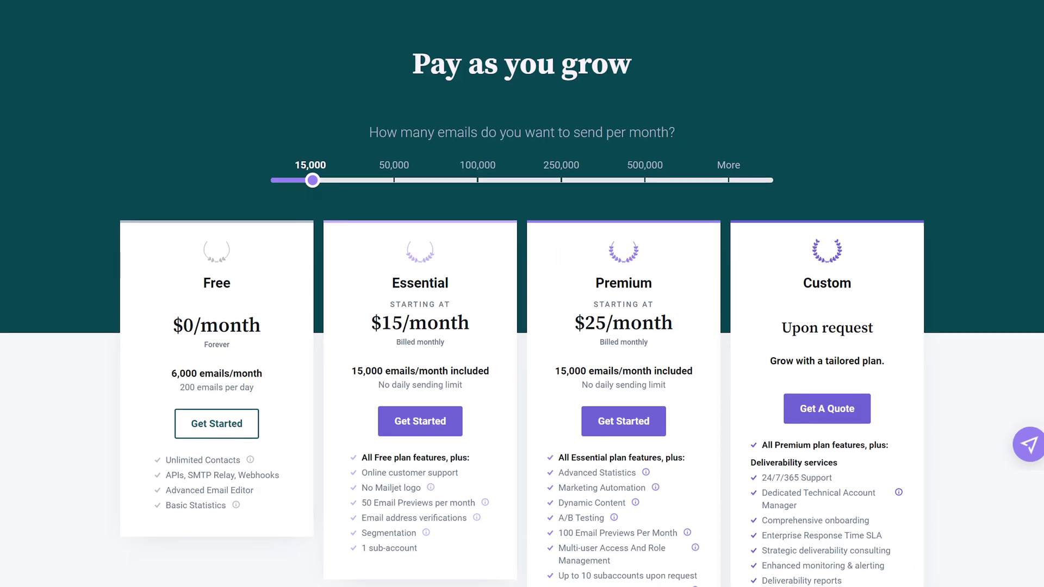
# Step: Scroll past the Mailjet plan cards to the Personalize and Optimize comparison tables
pyautogui.scroll(-3)
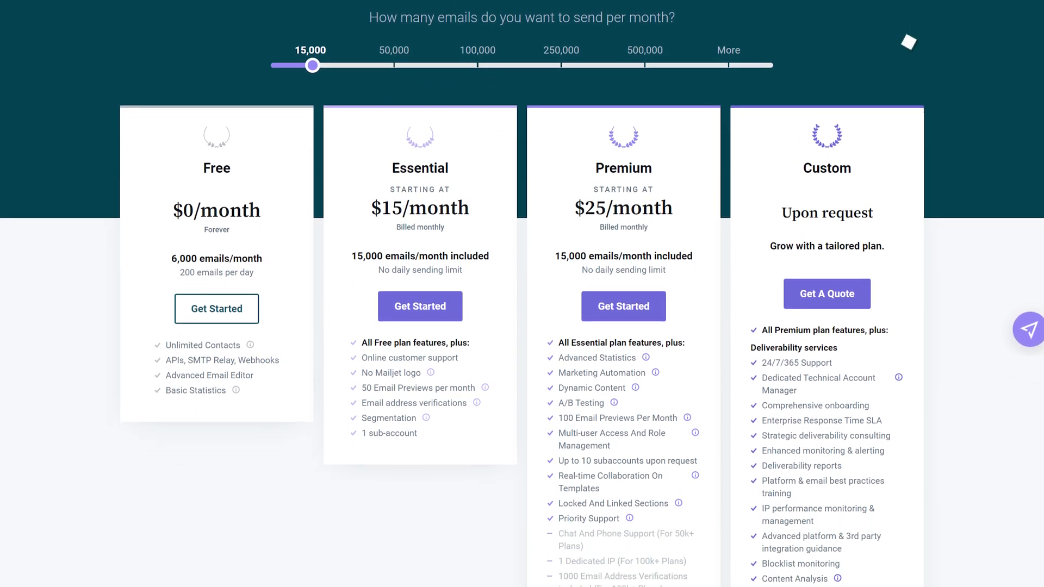
pyautogui.scroll(-3)
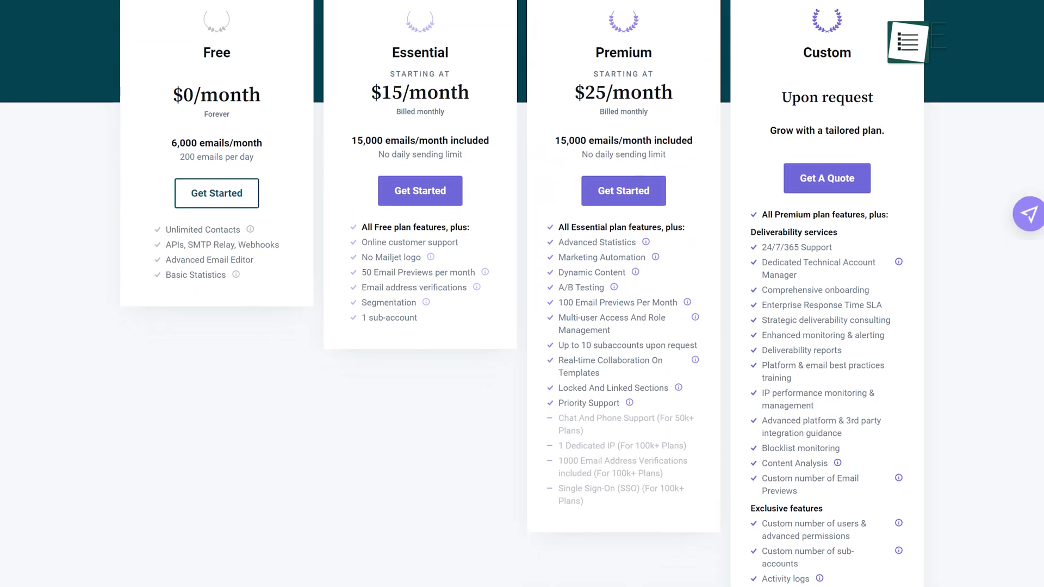
pyautogui.scroll(-3)
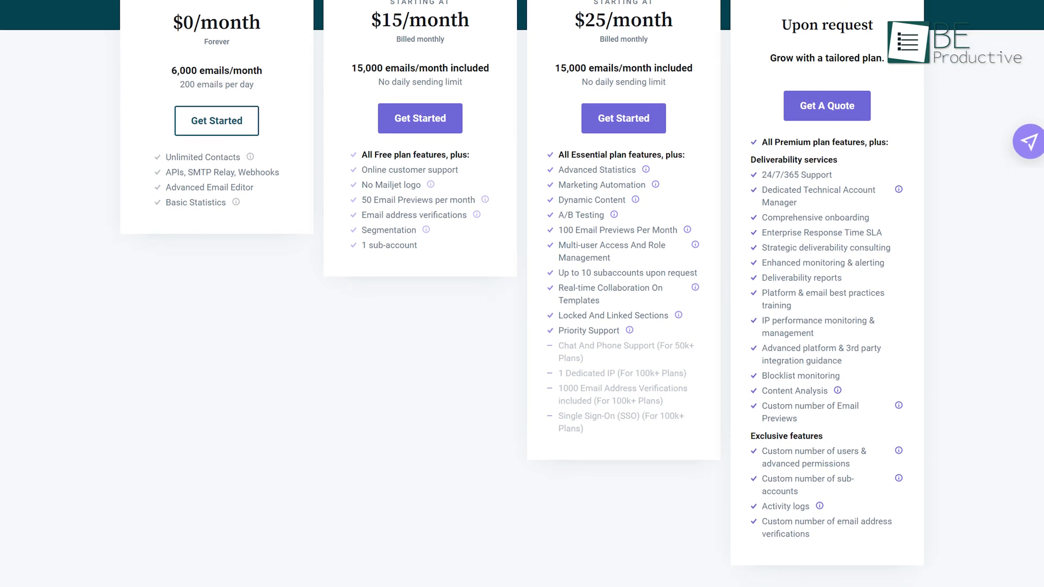
pyautogui.scroll(-3)
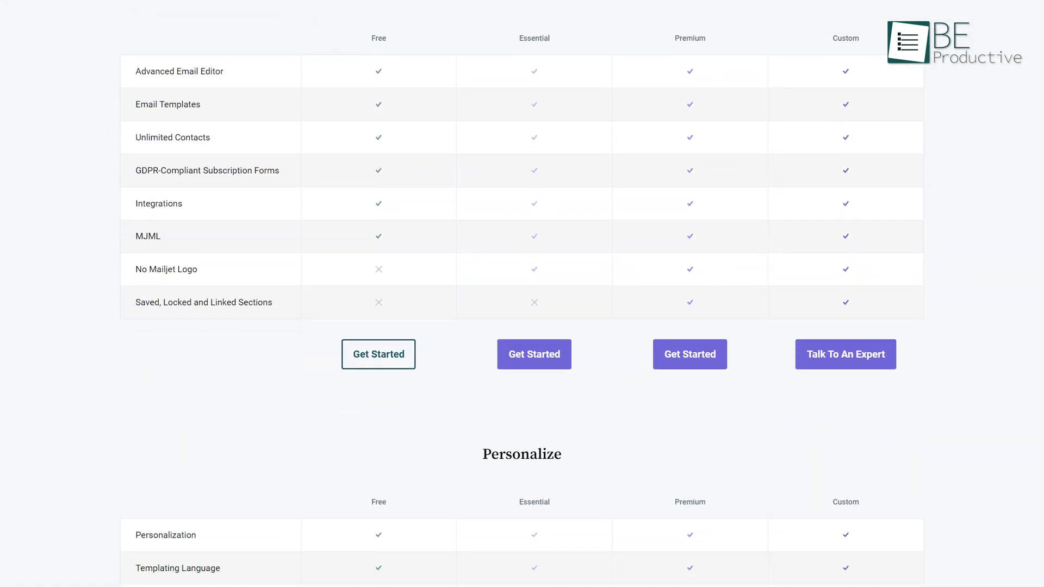
pyautogui.scroll(-3)
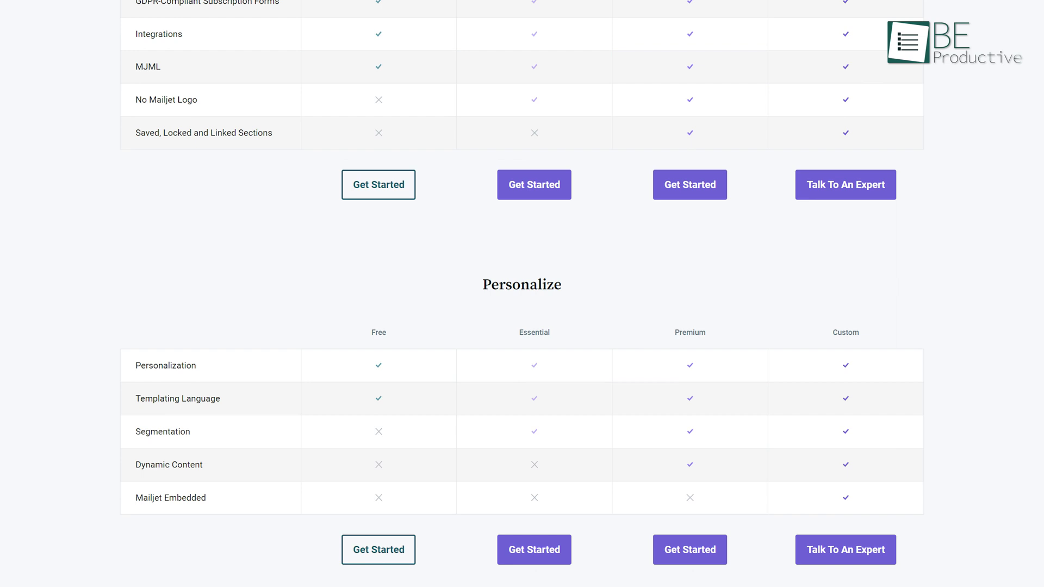
pyautogui.scroll(-3)
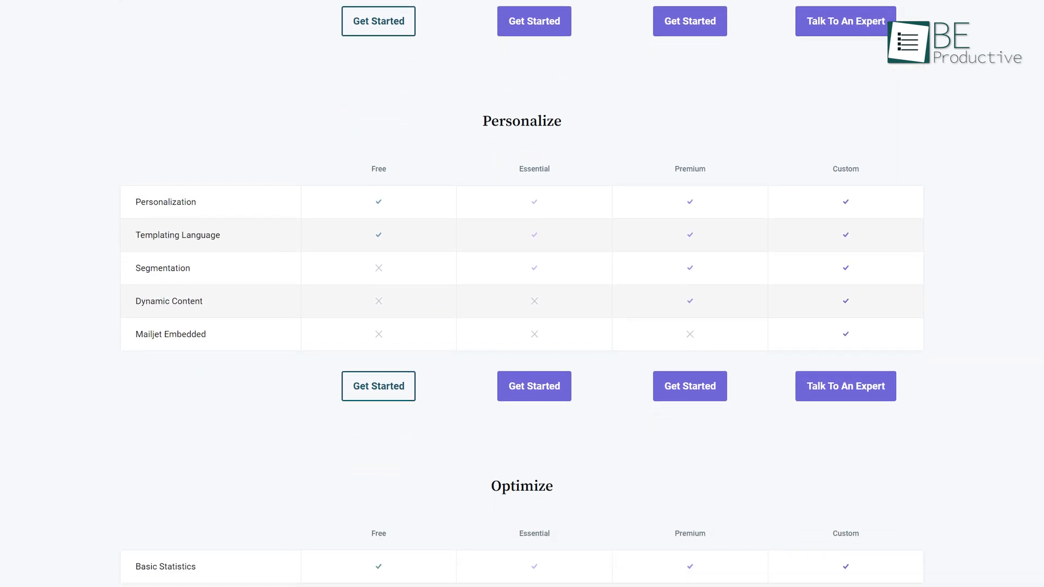
pyautogui.scroll(-3)
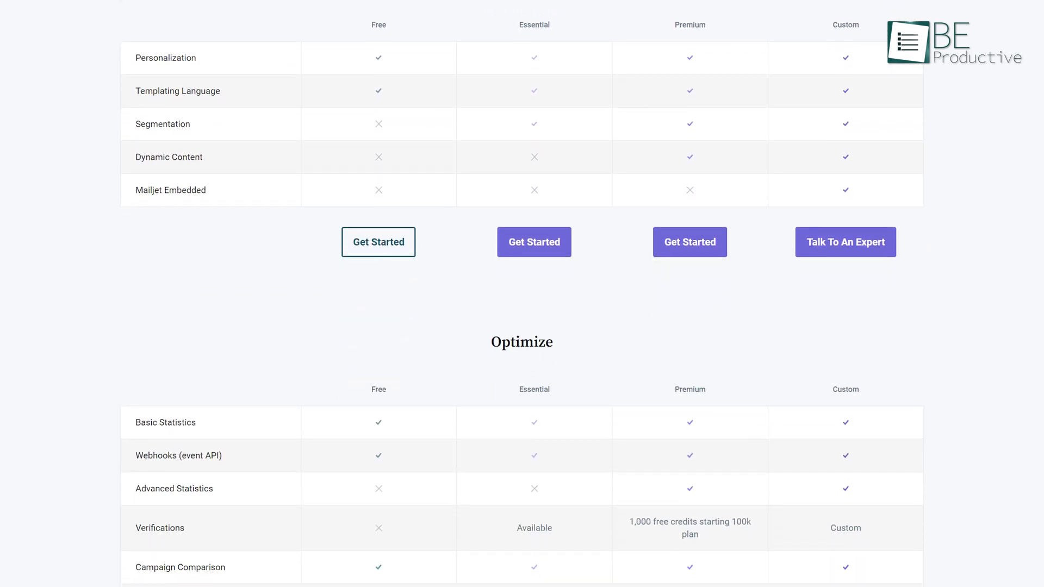
pyautogui.scroll(-3)
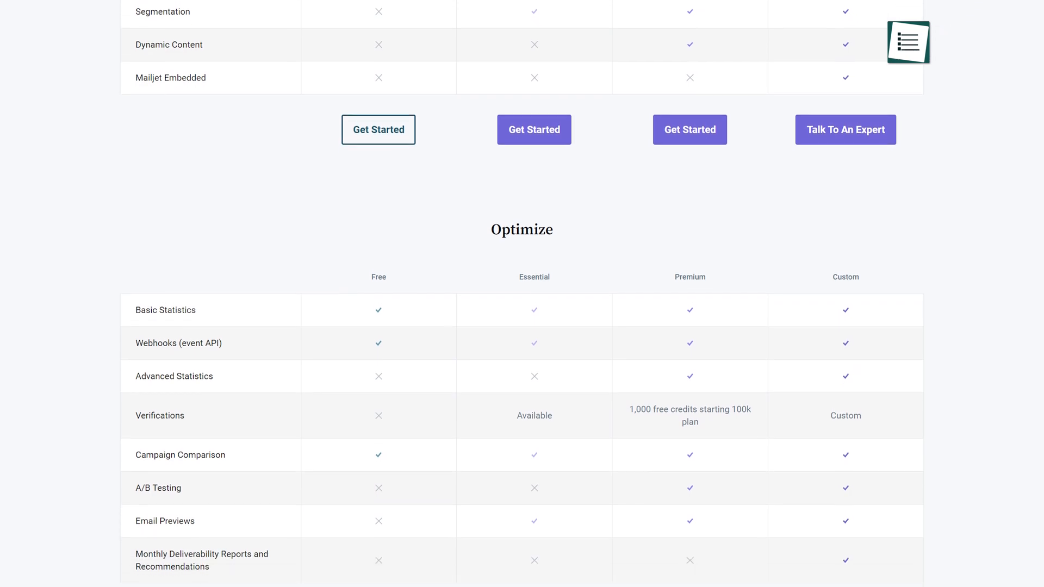
pyautogui.scroll(-3)
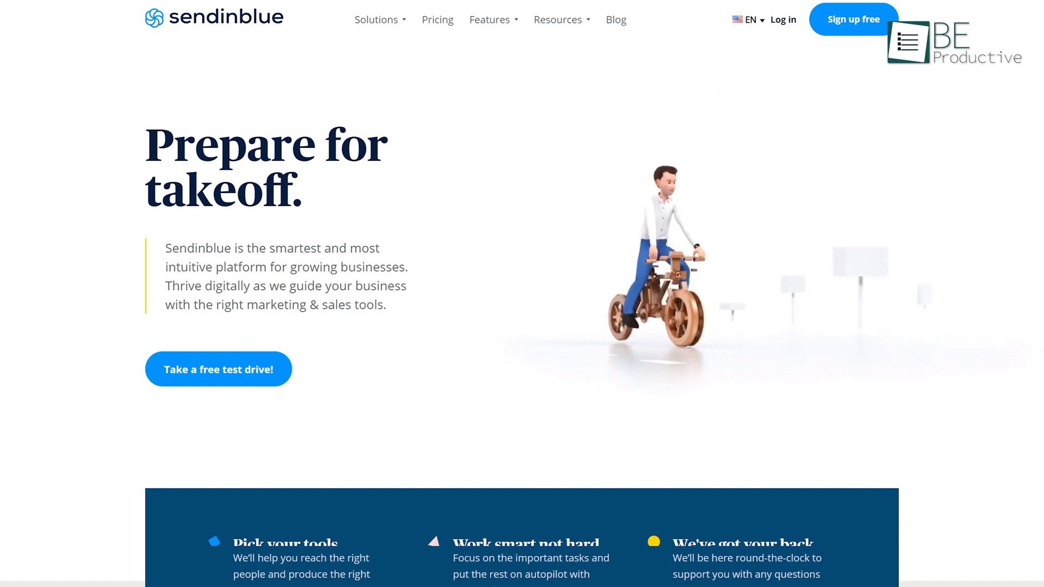
# Step: Scroll the Sendinblue homepage toward the Create your first workflow templates
pyautogui.scroll(-3)
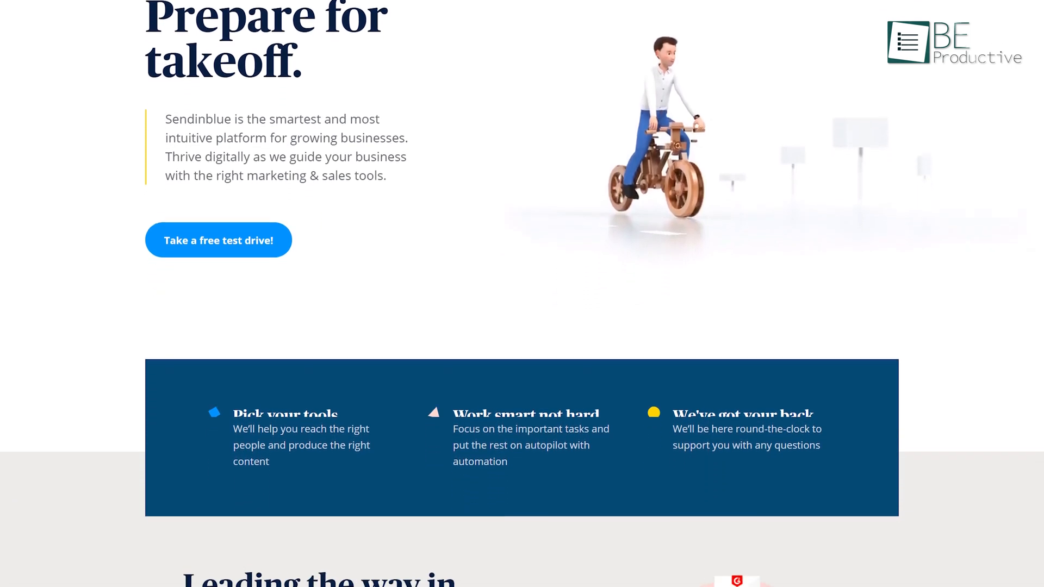
pyautogui.scroll(-3)
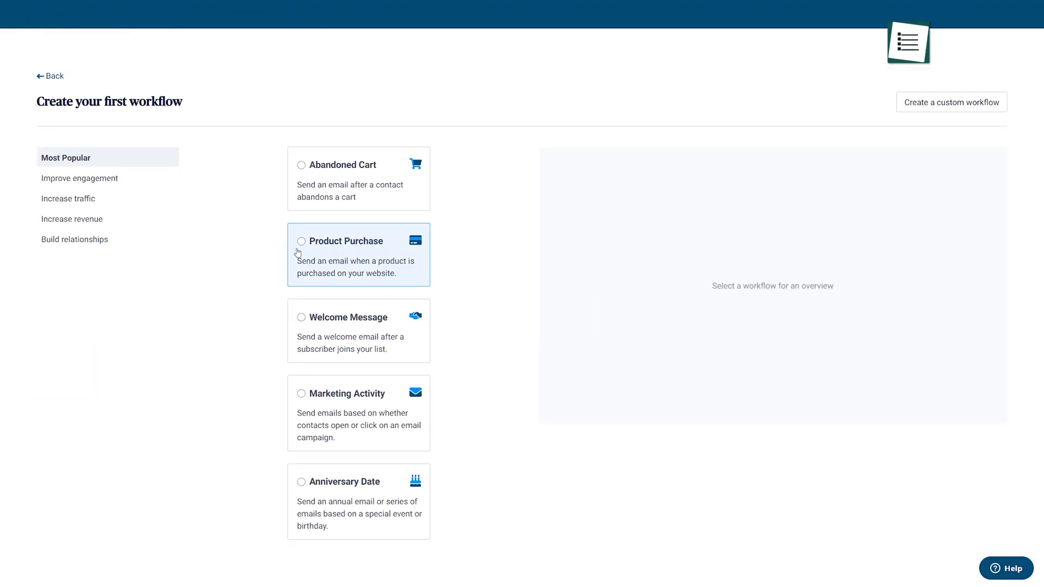
# Step: Pick a workflow template and view the RESTful API, SMTP and webhook integration section
pyautogui.click(302, 240)
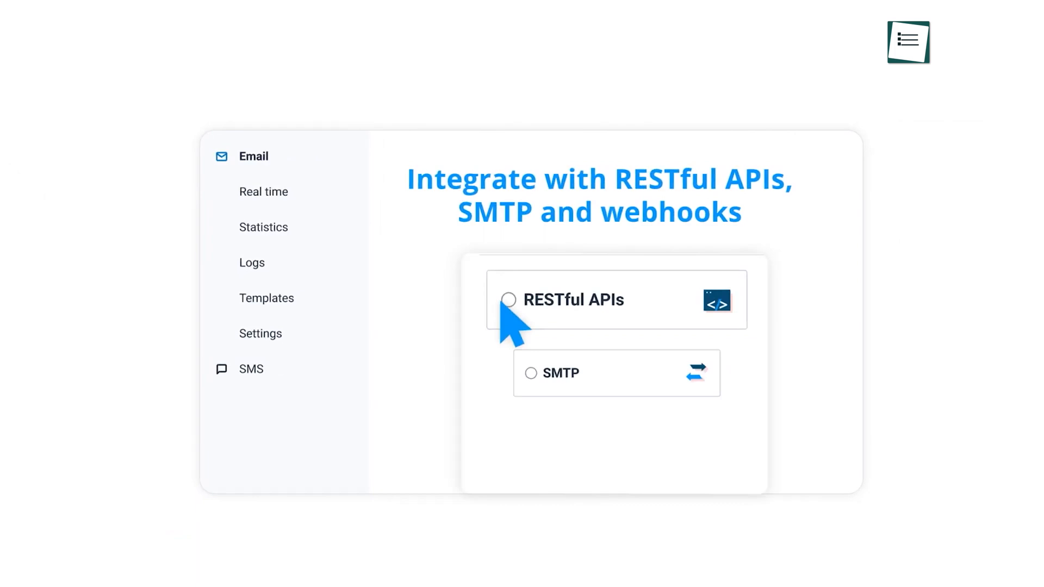
pyautogui.click(559, 382)
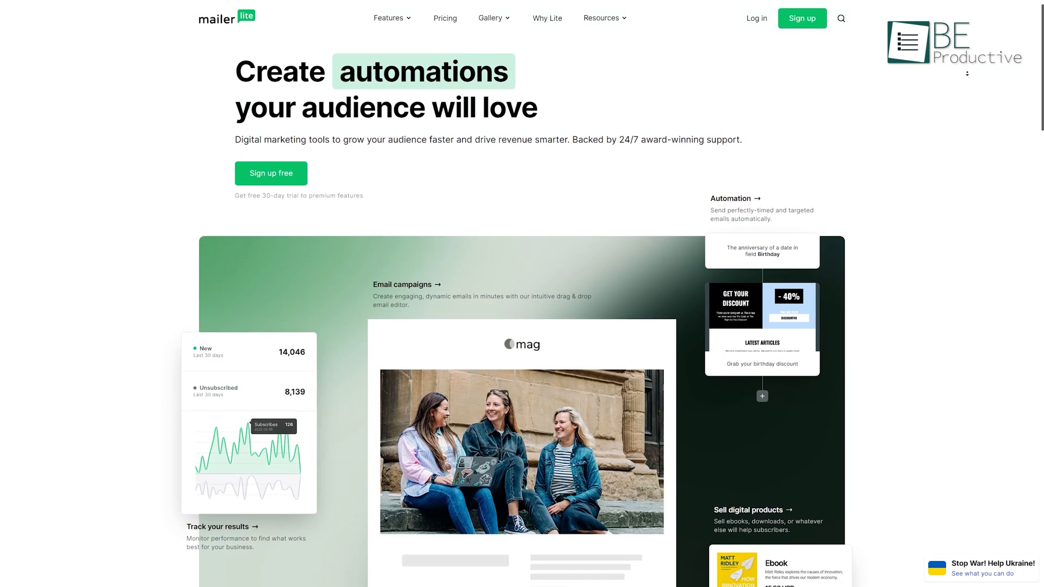
# Step: Scroll MailerLite's homepage, then open Sites > Landing pages listing Stripe Block Demo and others
pyautogui.scroll(-3)
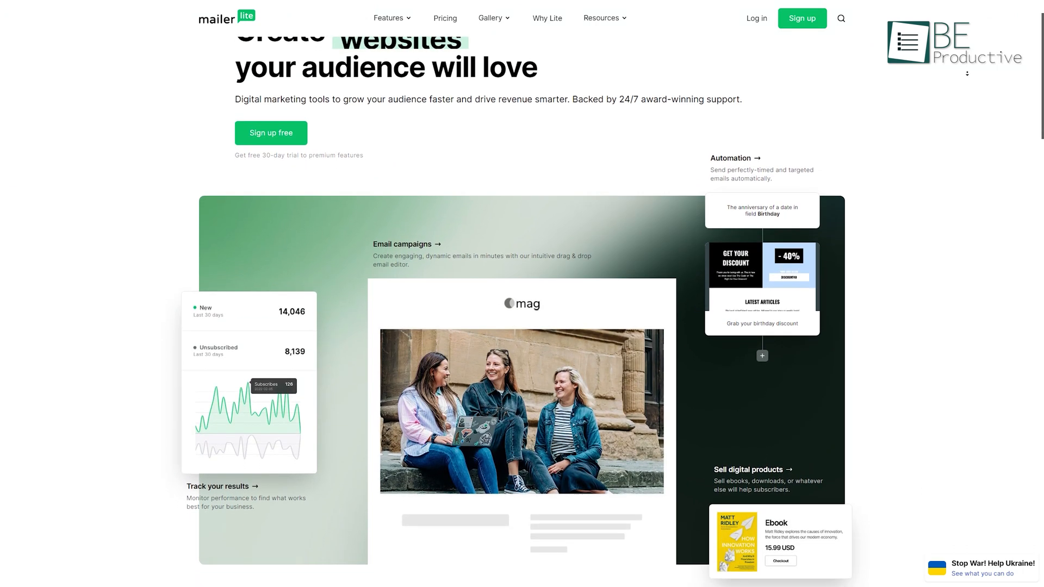
pyautogui.scroll(-3)
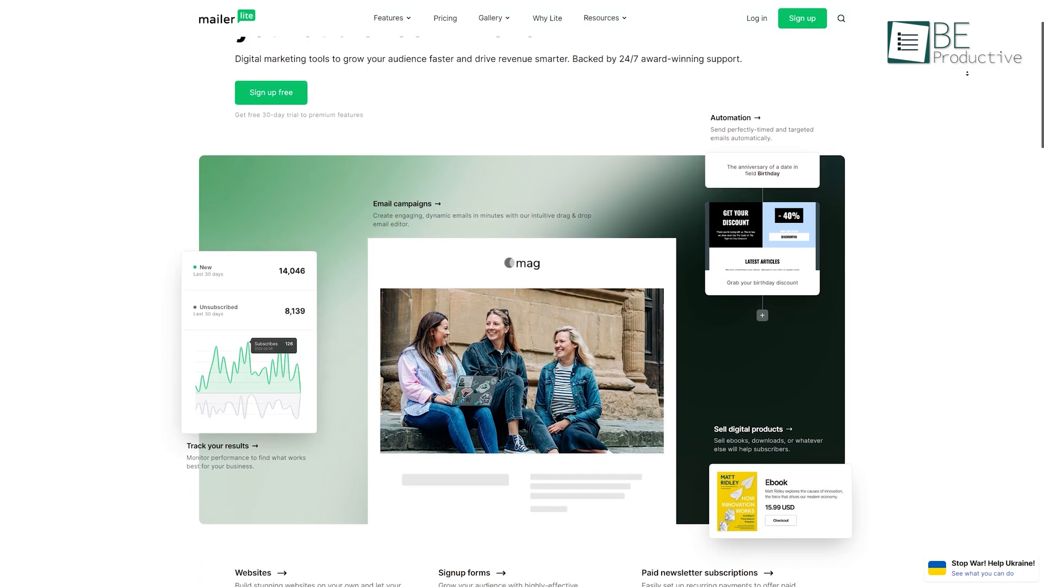
pyautogui.scroll(-3)
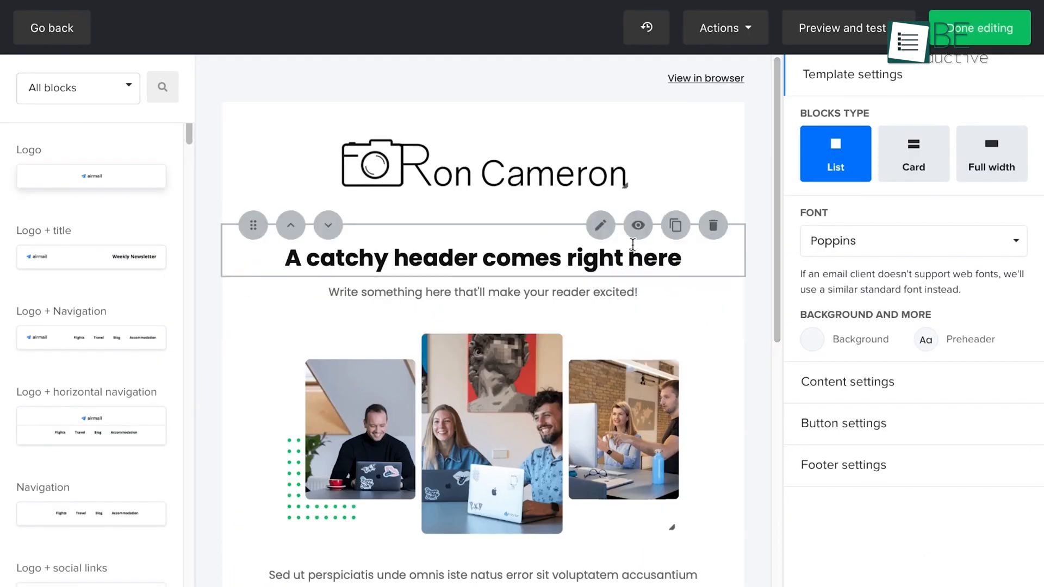
pyautogui.click(599, 224)
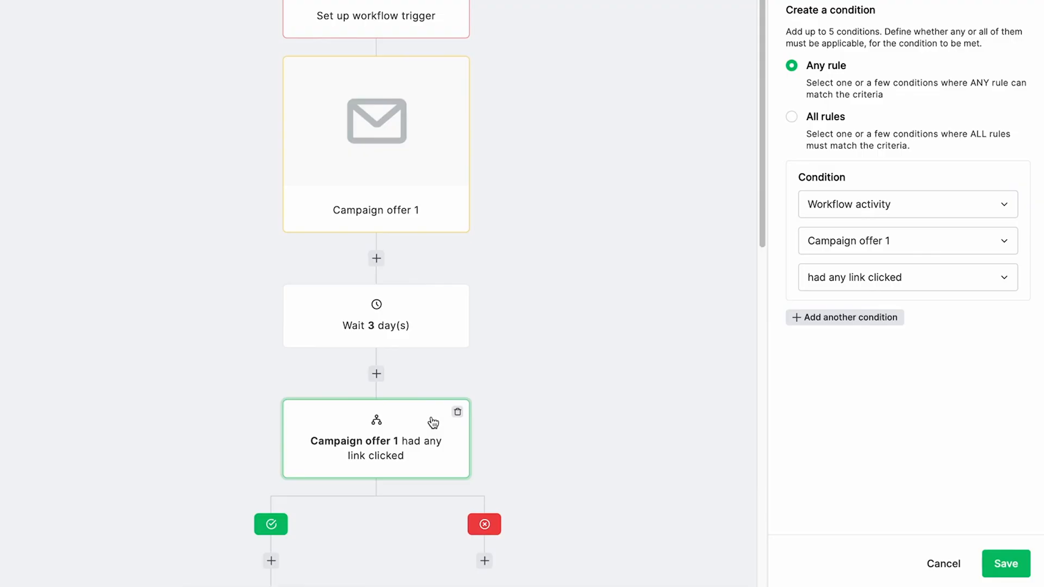
pyautogui.click(905, 204)
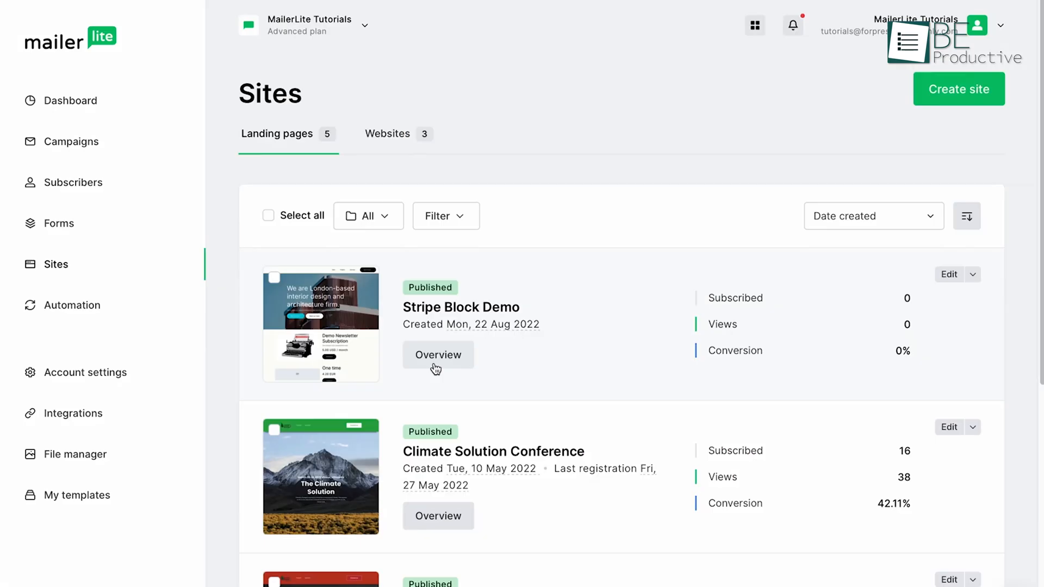
pyautogui.click(437, 354)
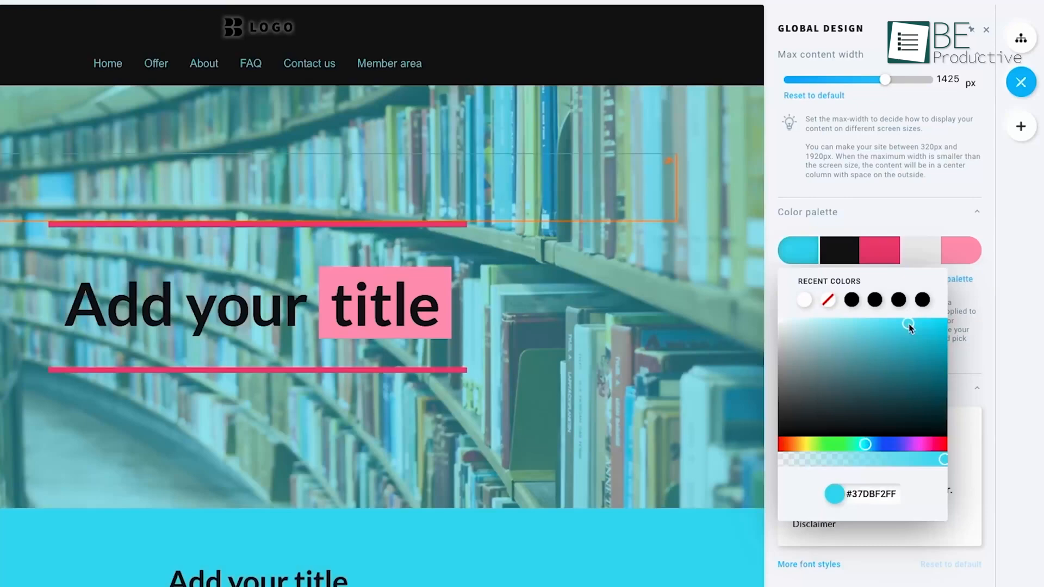
pyautogui.moveTo(765, 308)
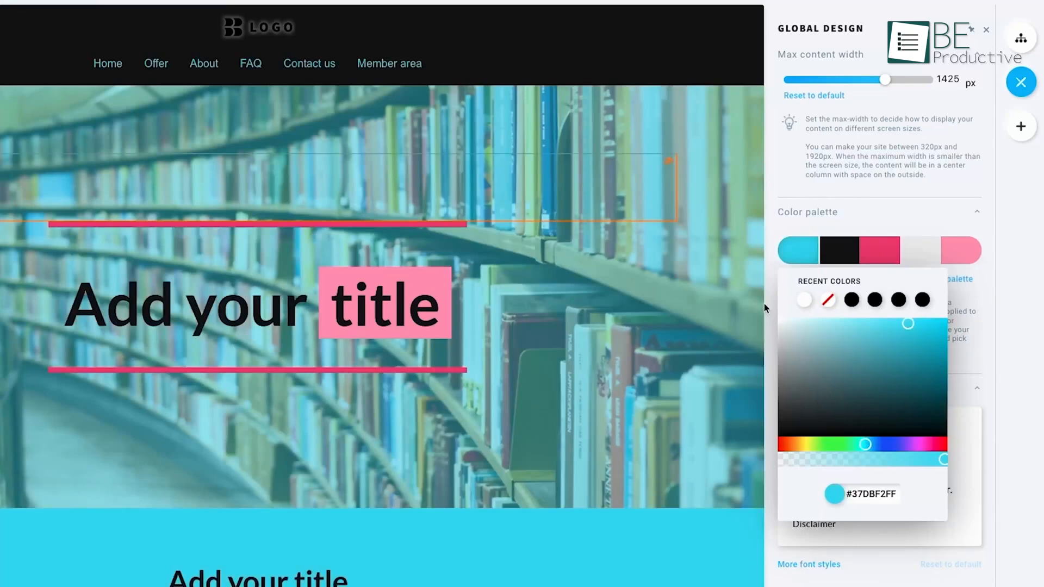
# Step: Adjust the Global Design palette colour, then browse GetResponse's popup template gallery
pyautogui.click(1020, 127)
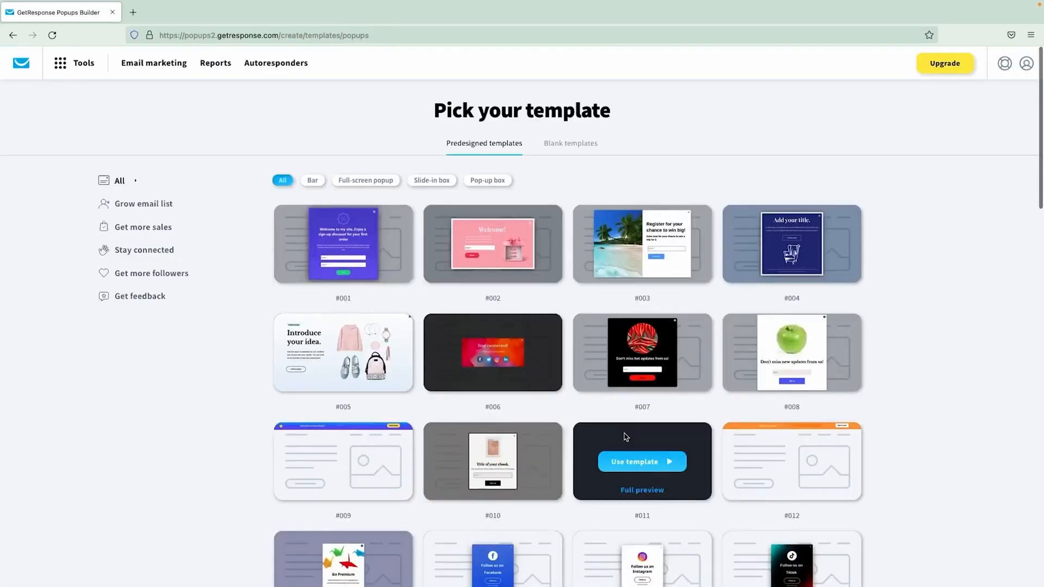
pyautogui.moveTo(210, 414)
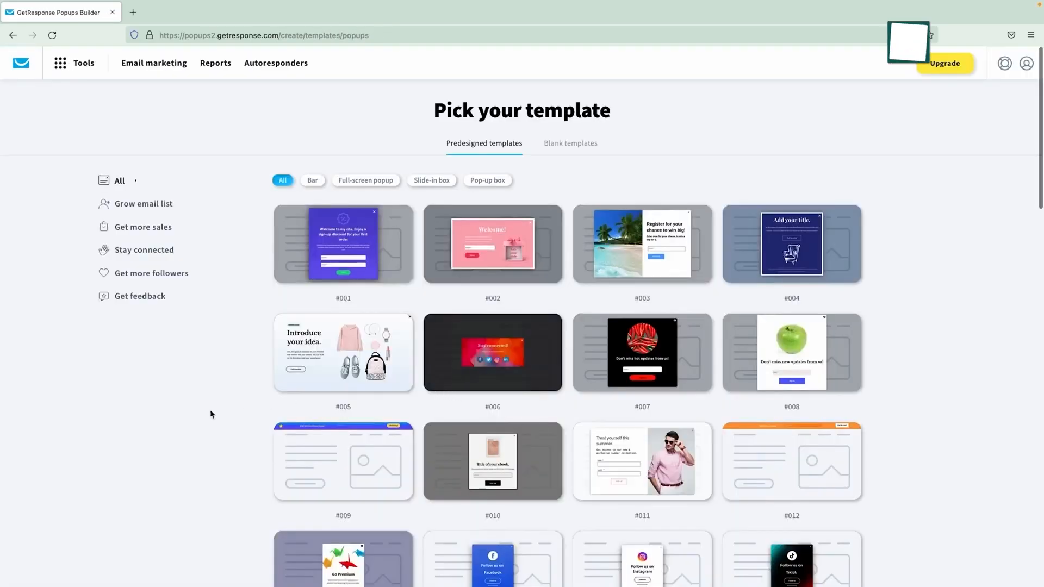
pyautogui.click(791, 353)
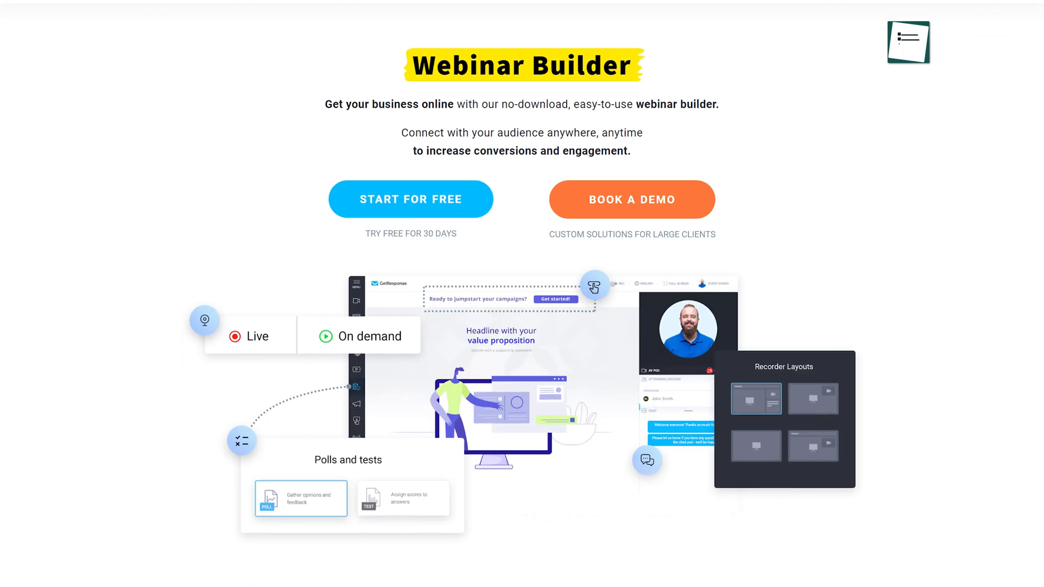
# Step: Scroll the Webinar Builder page past its features to the Webinars that fit your business section
pyautogui.scroll(-3)
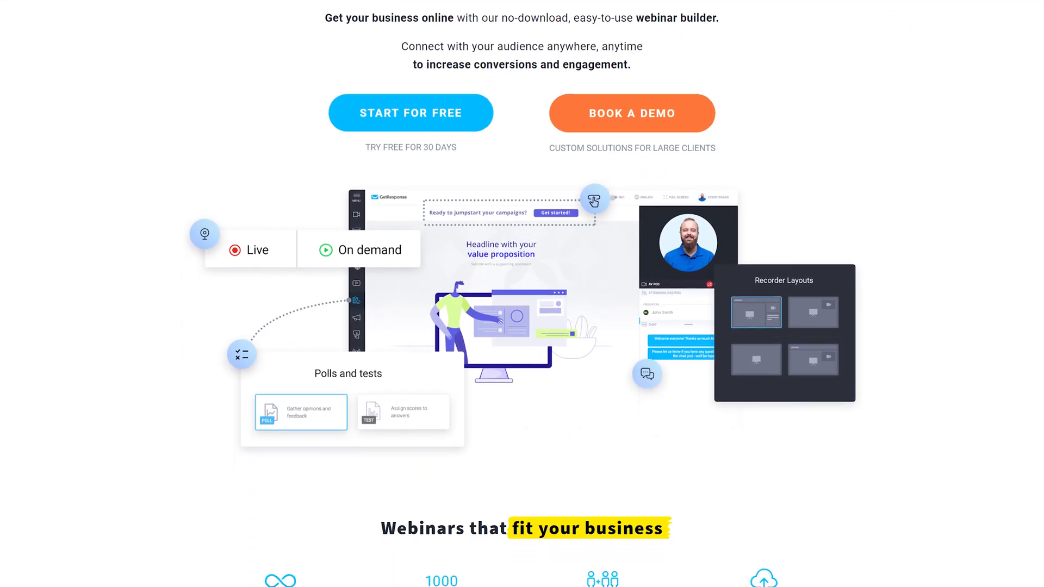
pyautogui.scroll(-3)
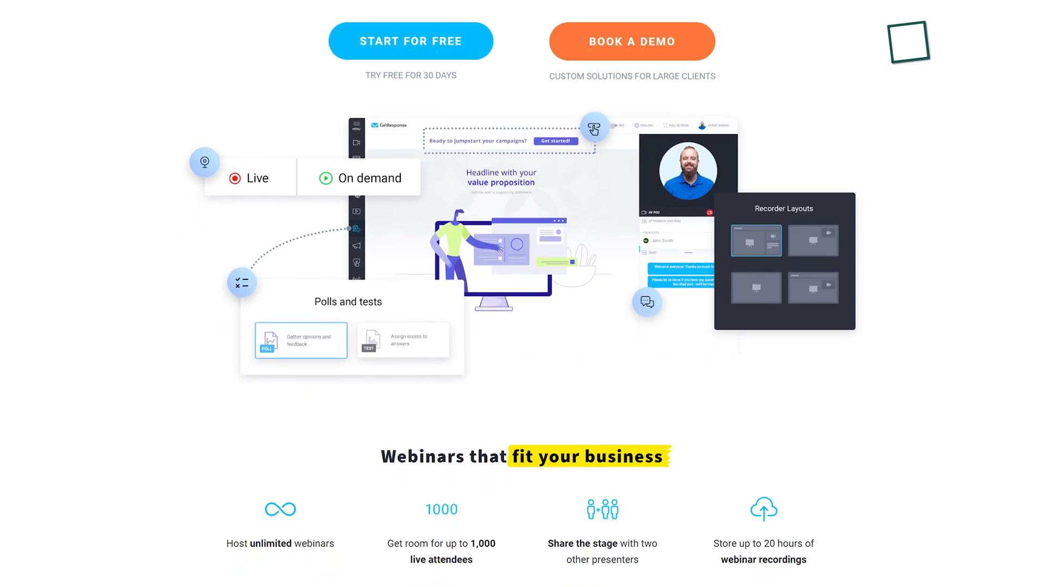
pyautogui.scroll(-3)
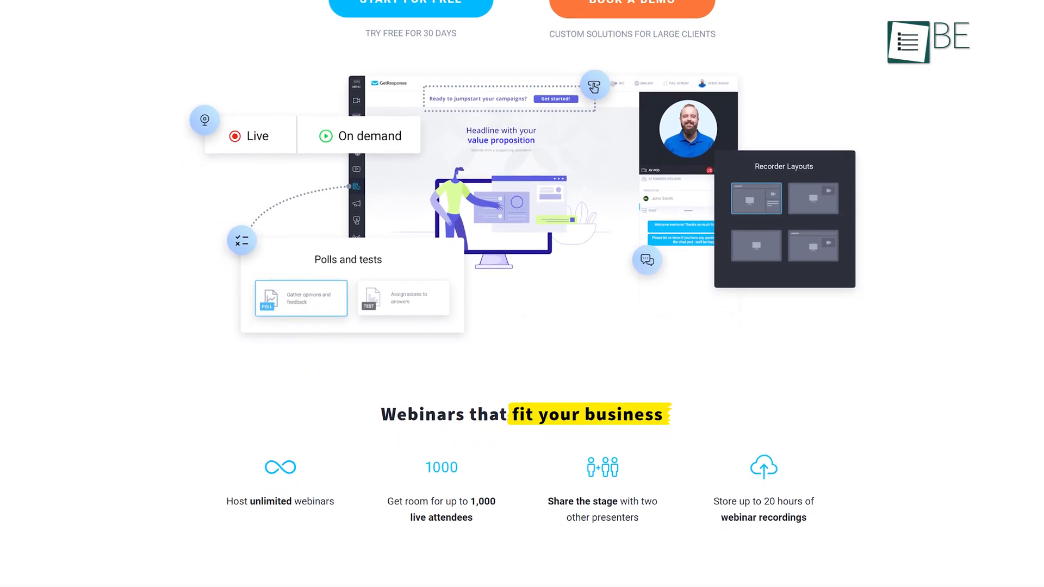
pyautogui.scroll(-3)
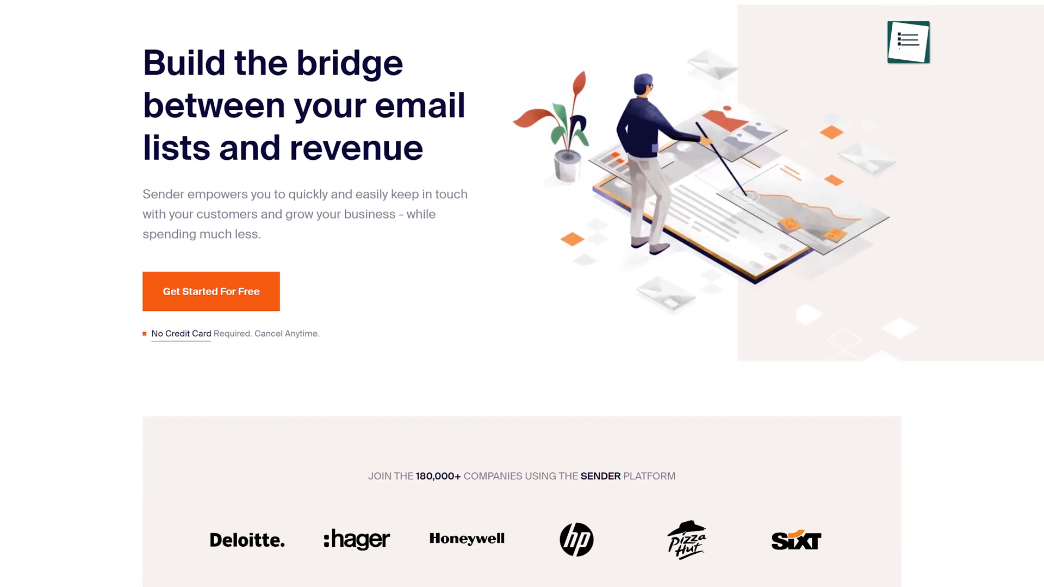
# Step: Scroll Sender's homepage past the customer logos to the newsletter builder and templates section
pyautogui.scroll(-3)
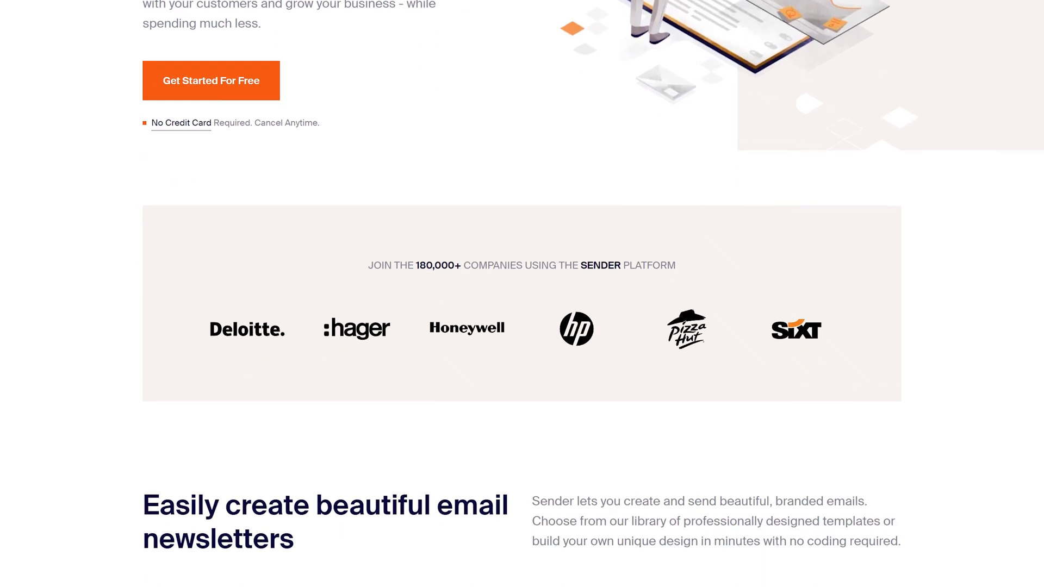
pyautogui.scroll(-3)
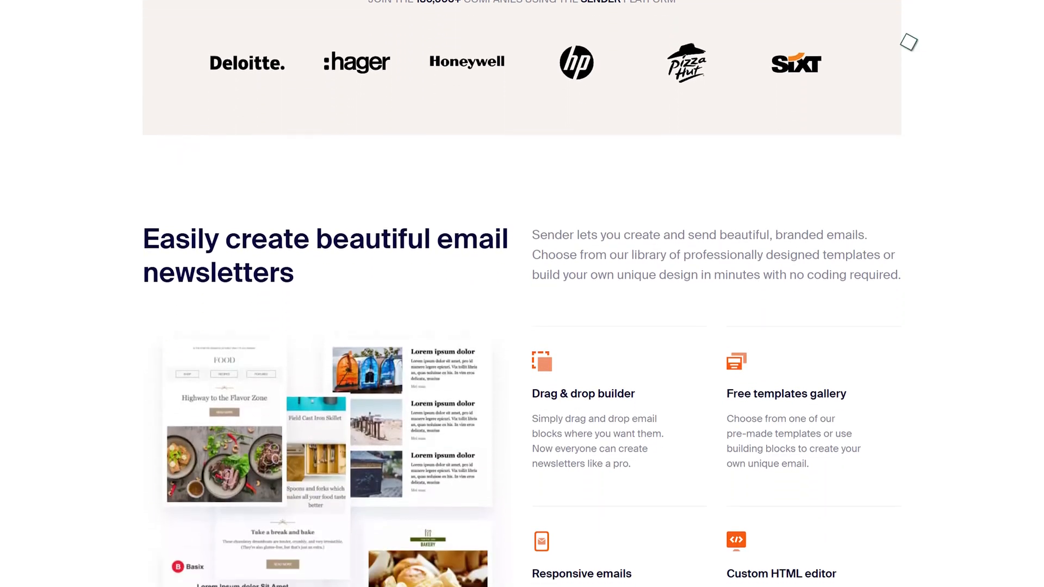